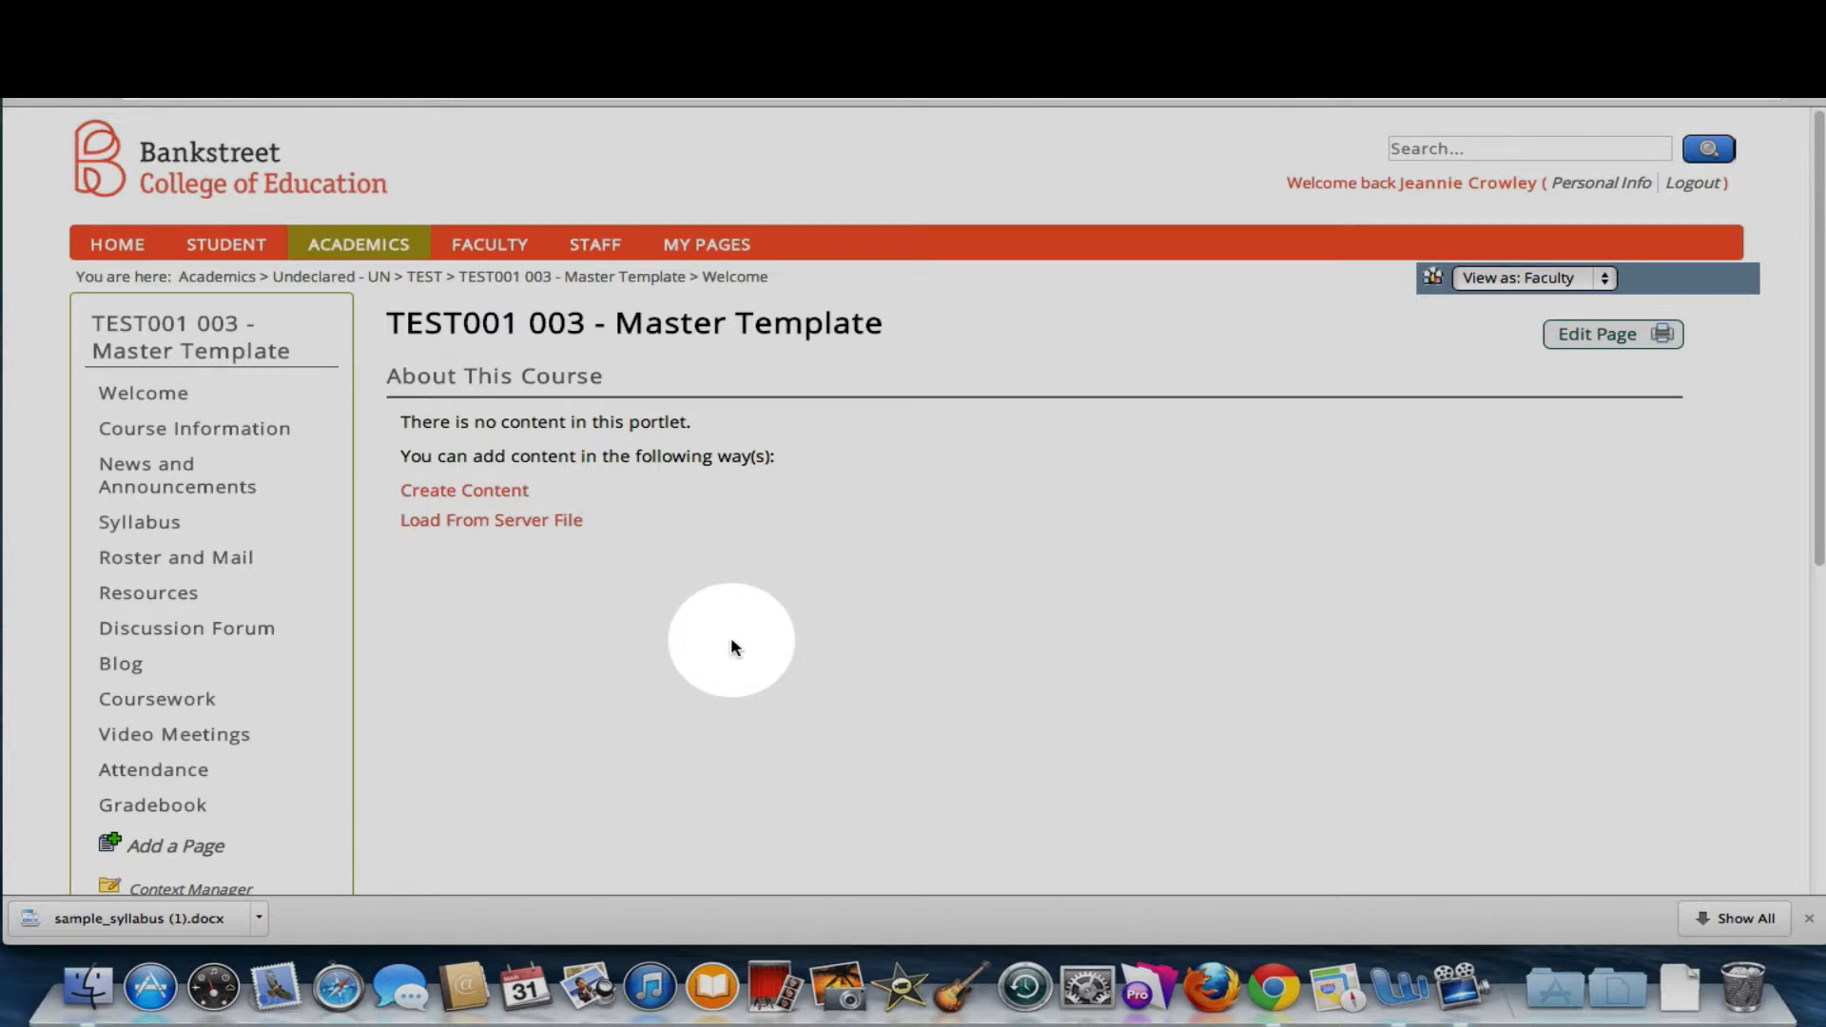
pyautogui.moveTo(744, 639)
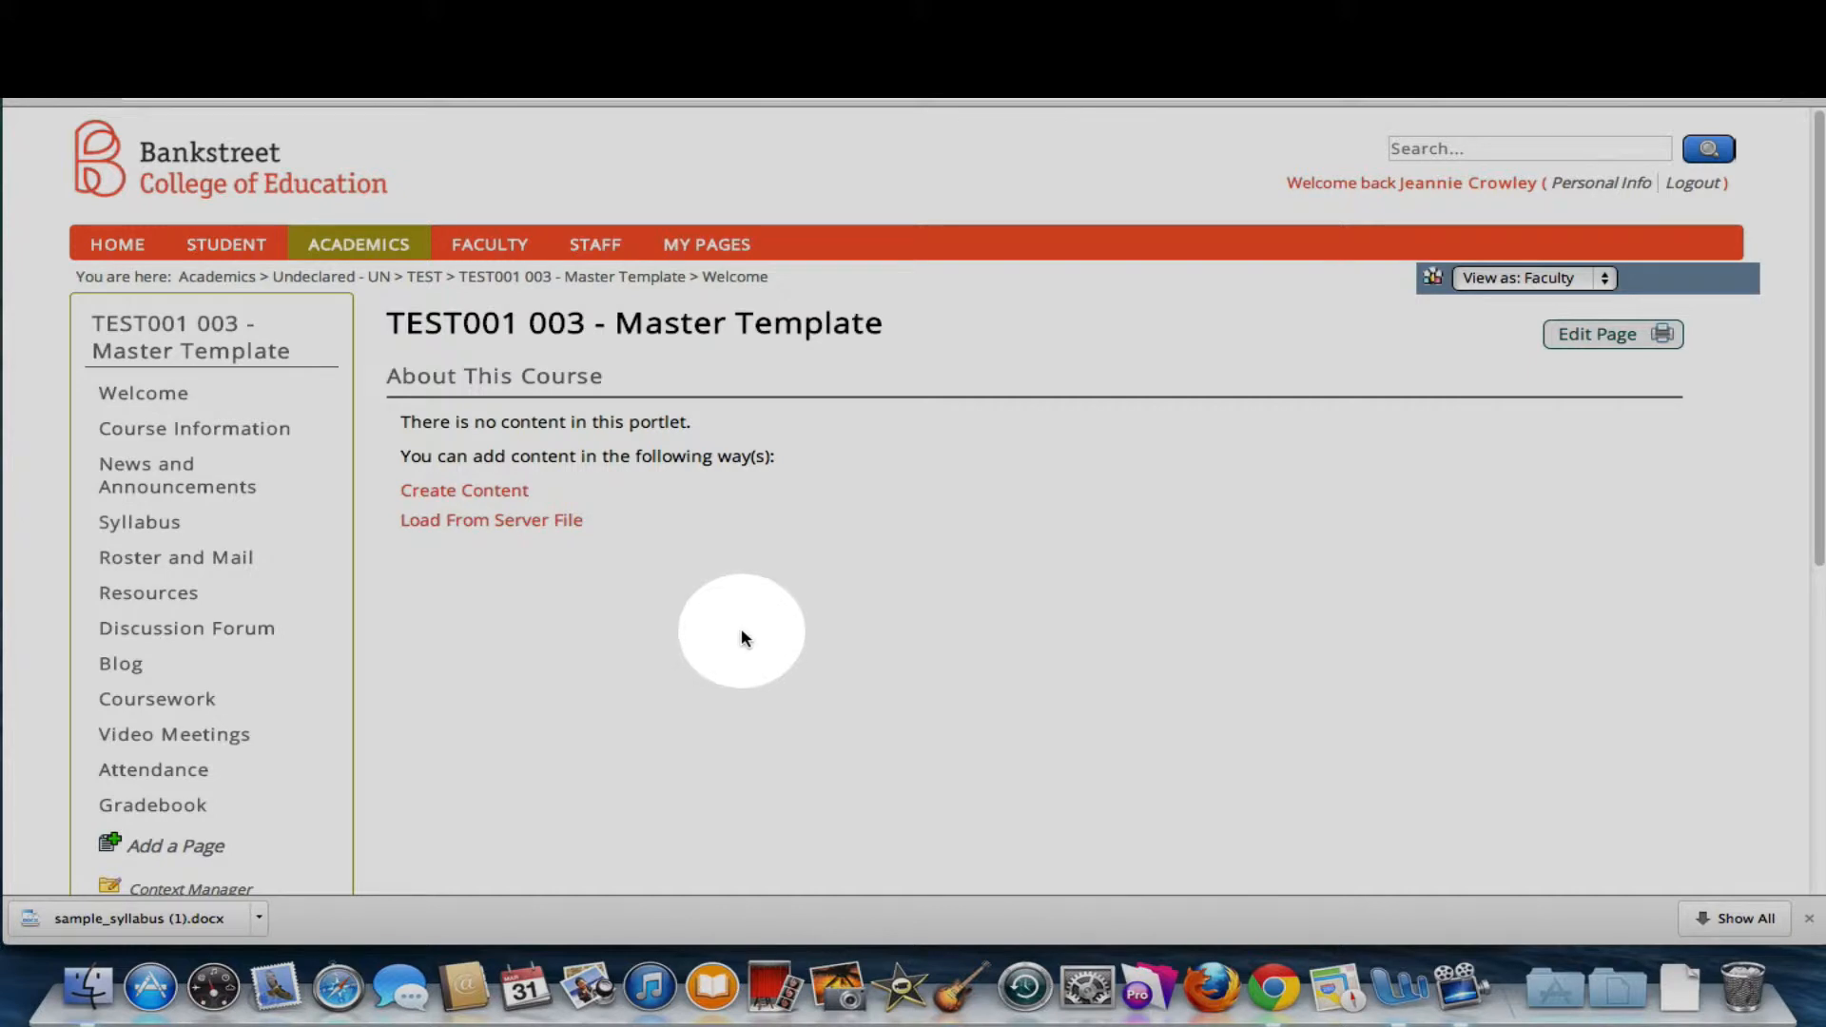
pyautogui.moveTo(743, 651)
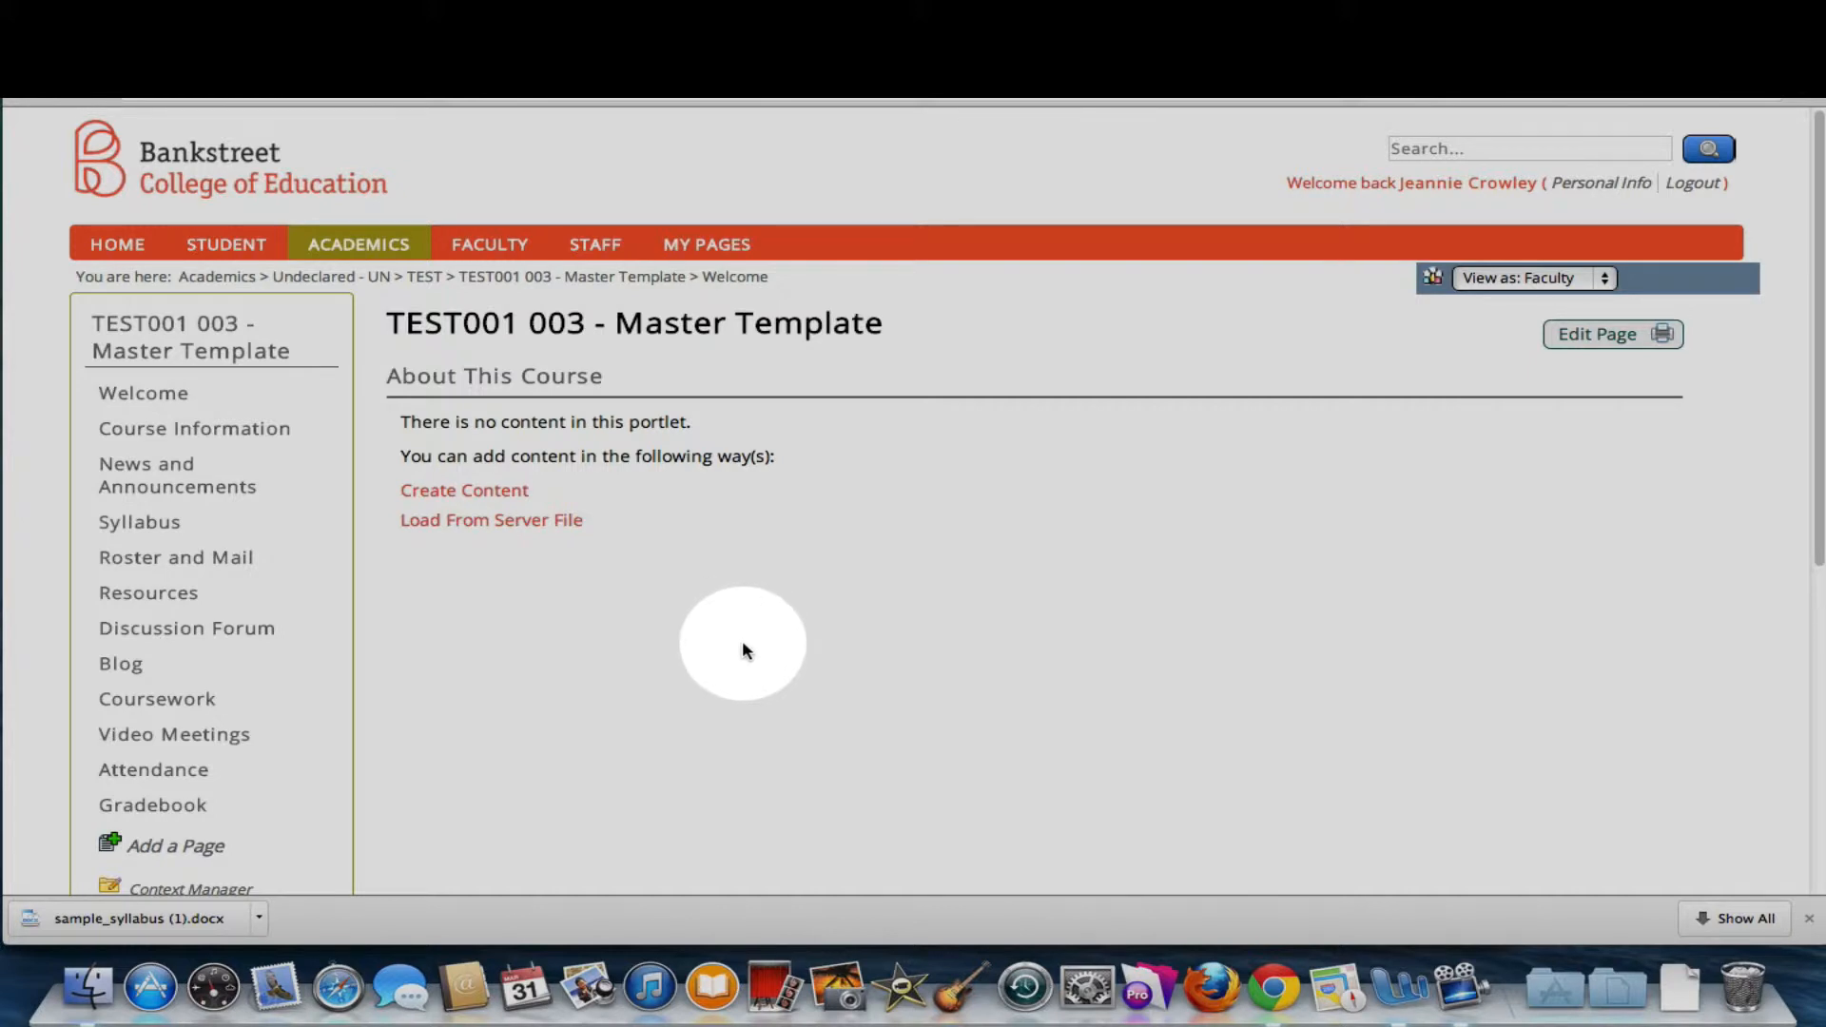
pyautogui.moveTo(139, 537)
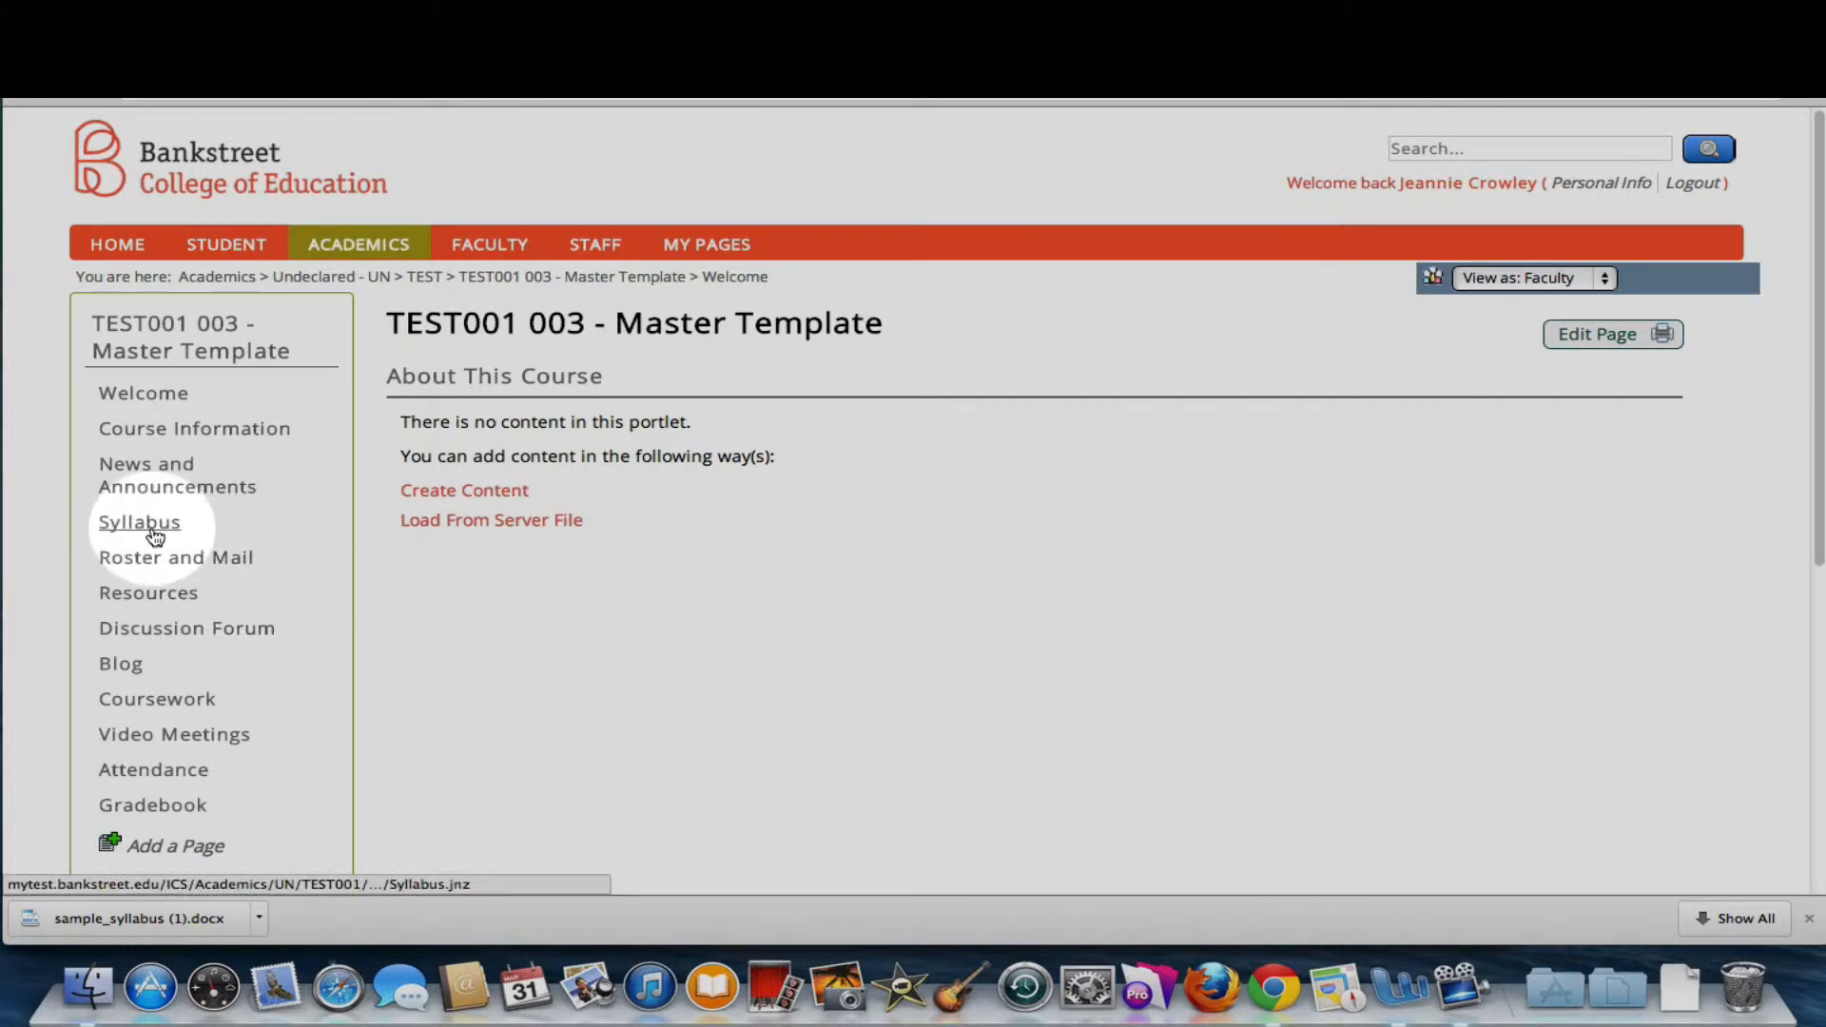
# Show the course's Syllabus page with its placeholder Course Syllabus text.
pyautogui.click(139, 521)
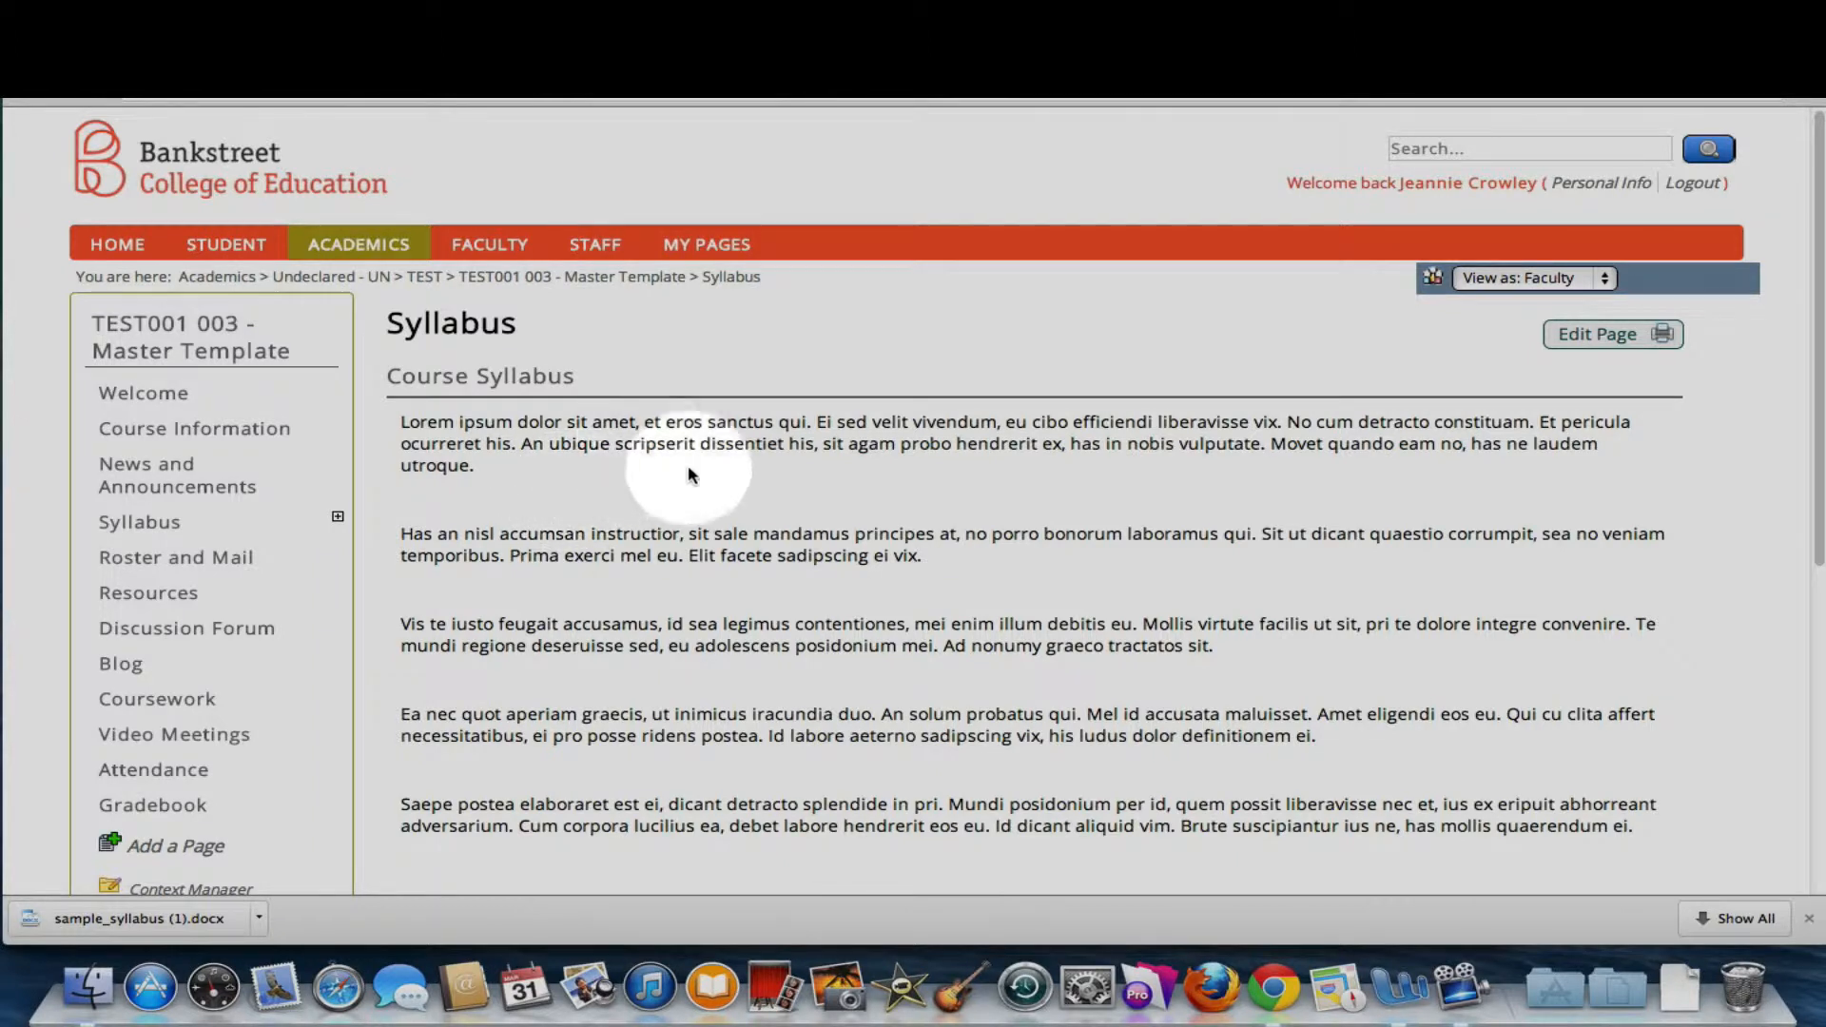
pyautogui.moveTo(829, 624)
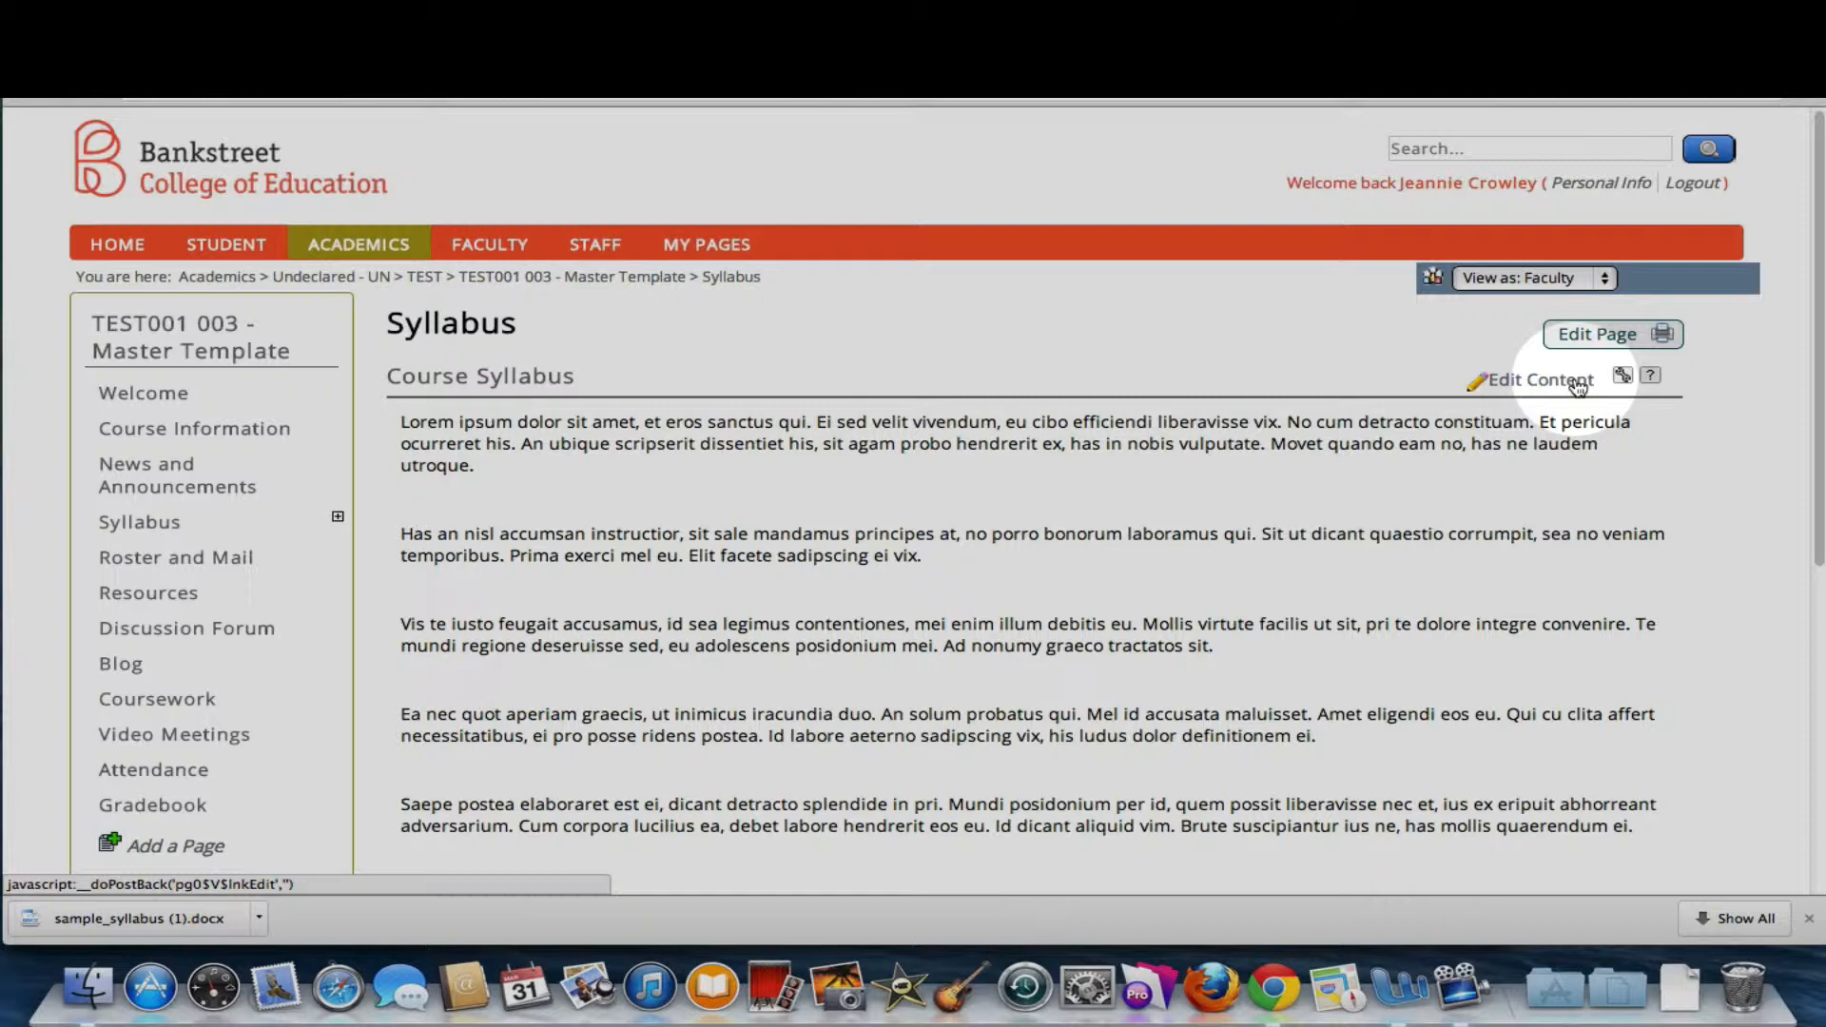
# Delete the syllabus text element from the Course Syllabus portlet and leave edit mode with it empty.
pyautogui.click(1531, 380)
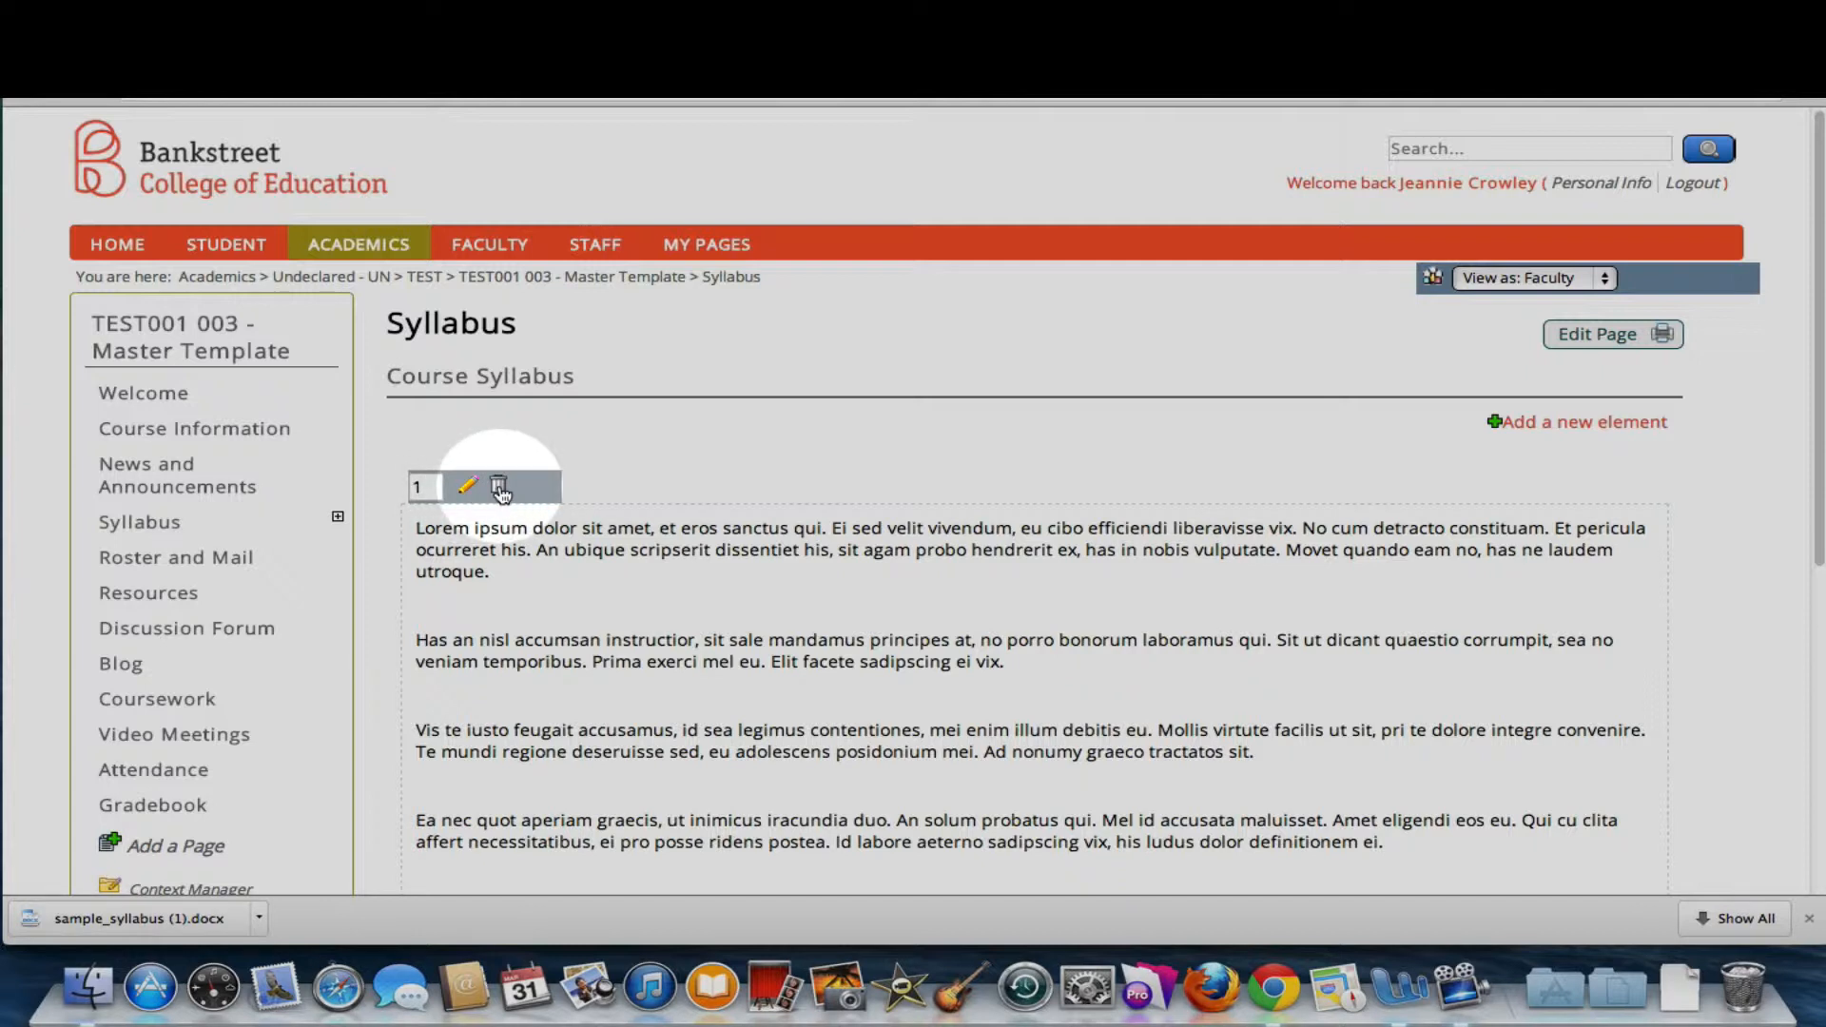
pyautogui.click(499, 487)
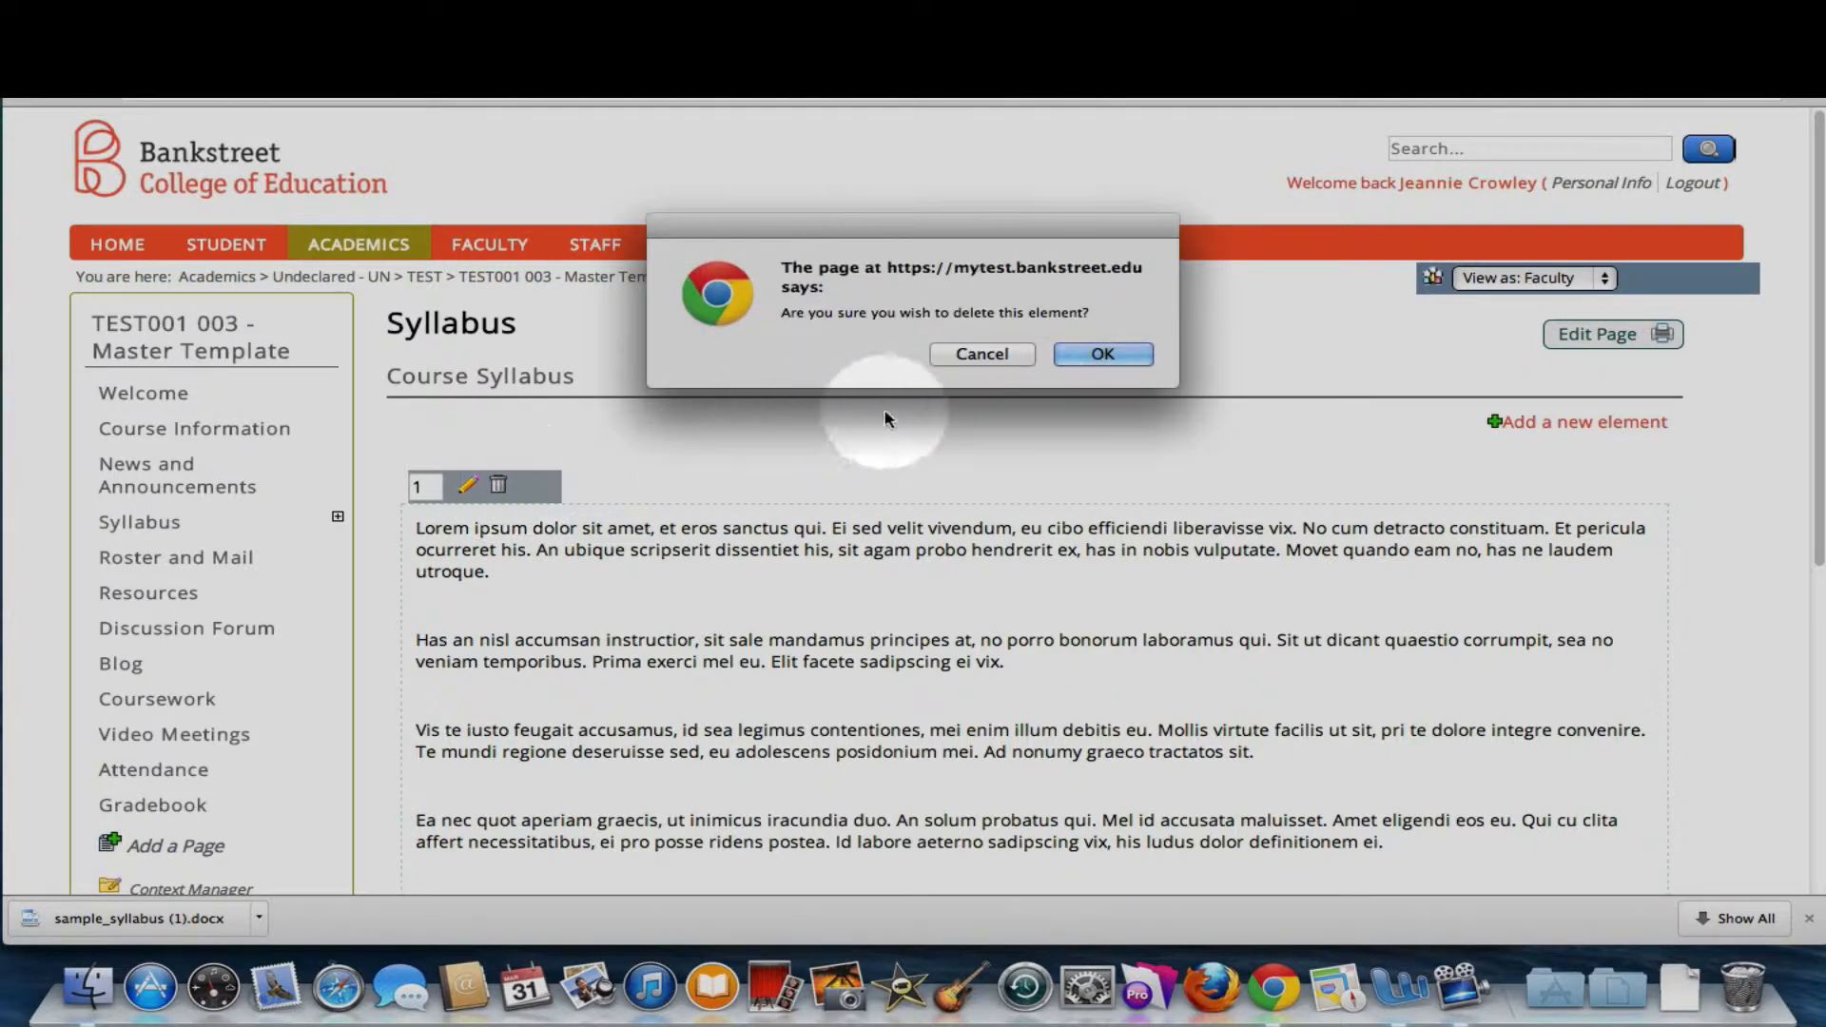
pyautogui.click(1104, 354)
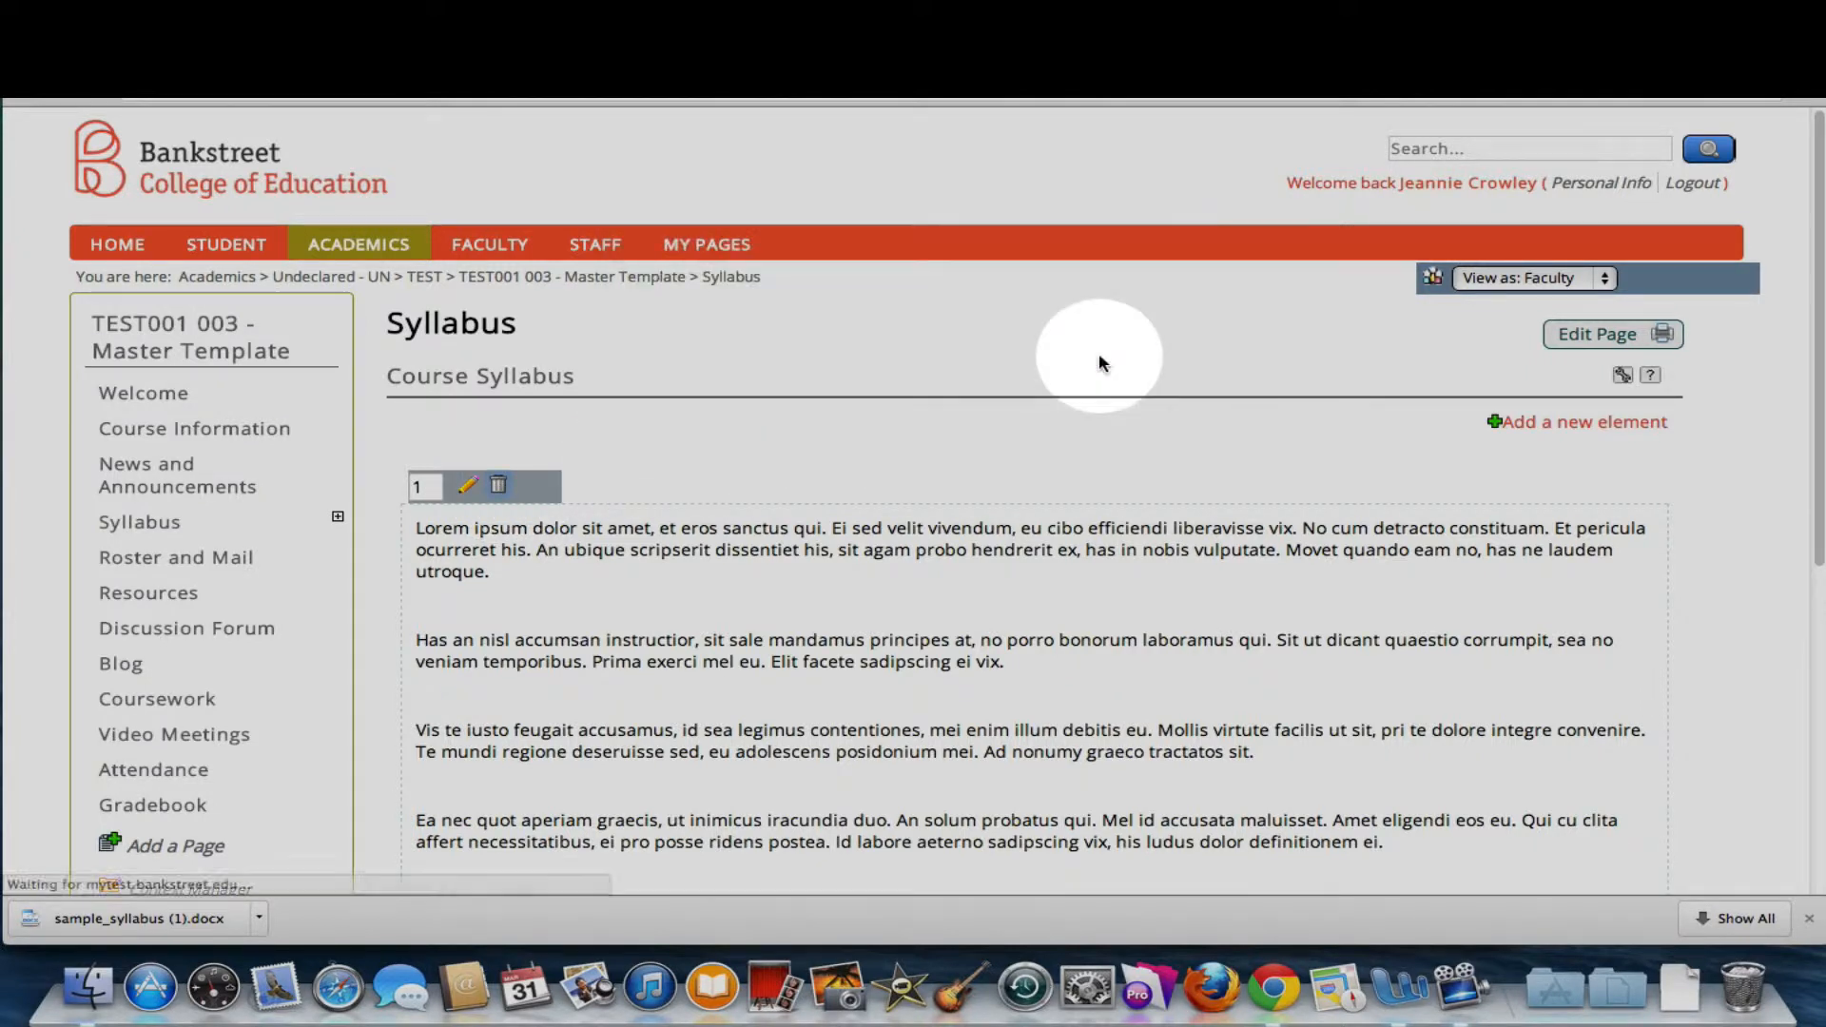
pyautogui.click(1613, 333)
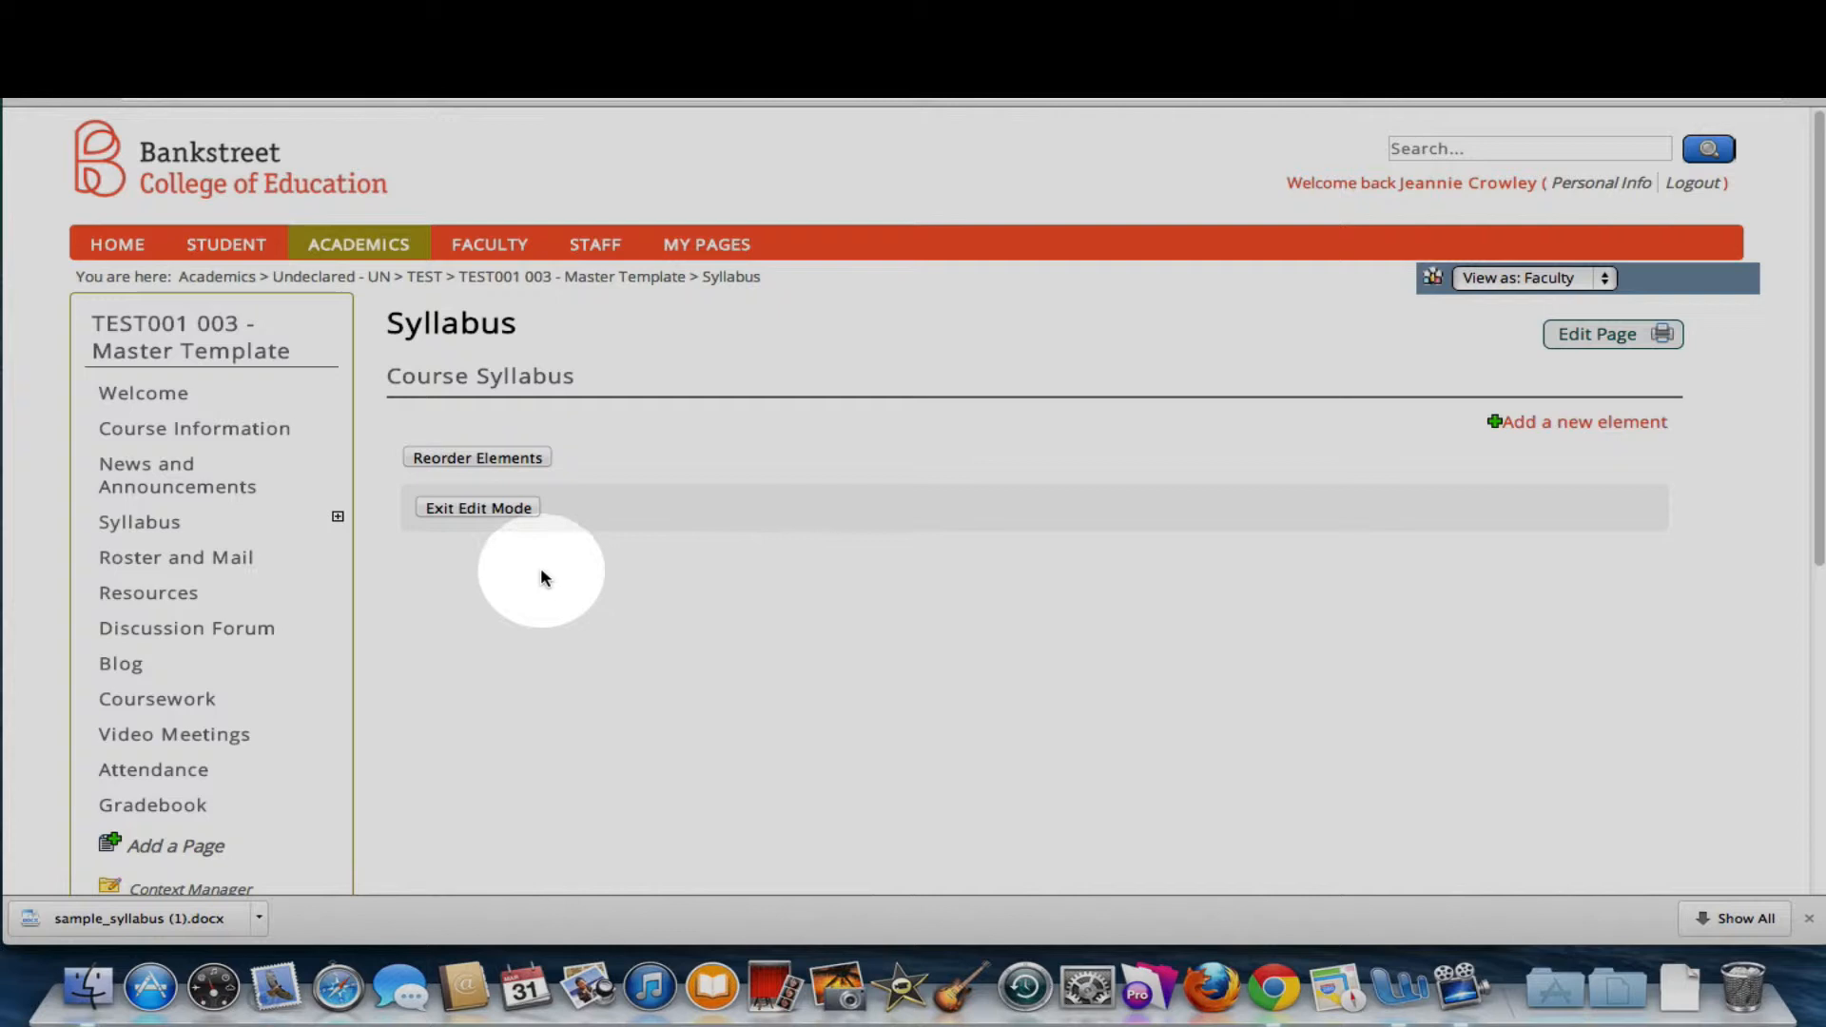
pyautogui.click(478, 506)
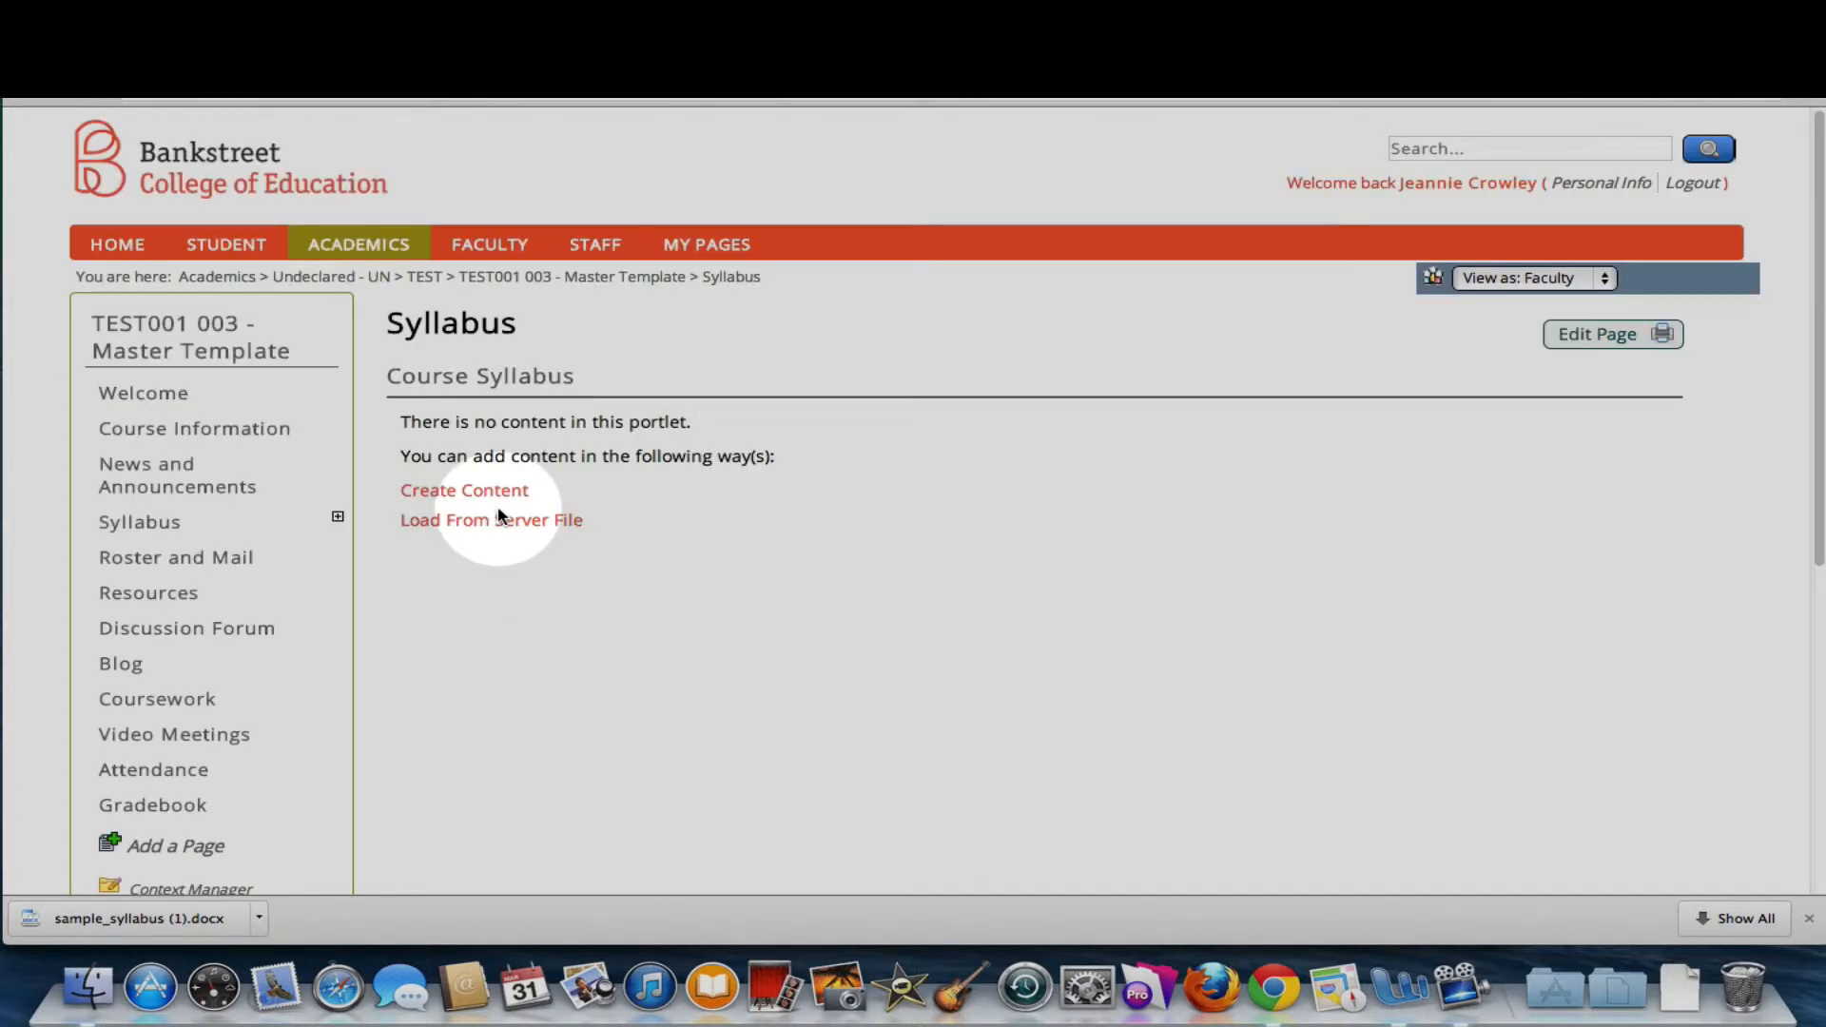
pyautogui.moveTo(788, 541)
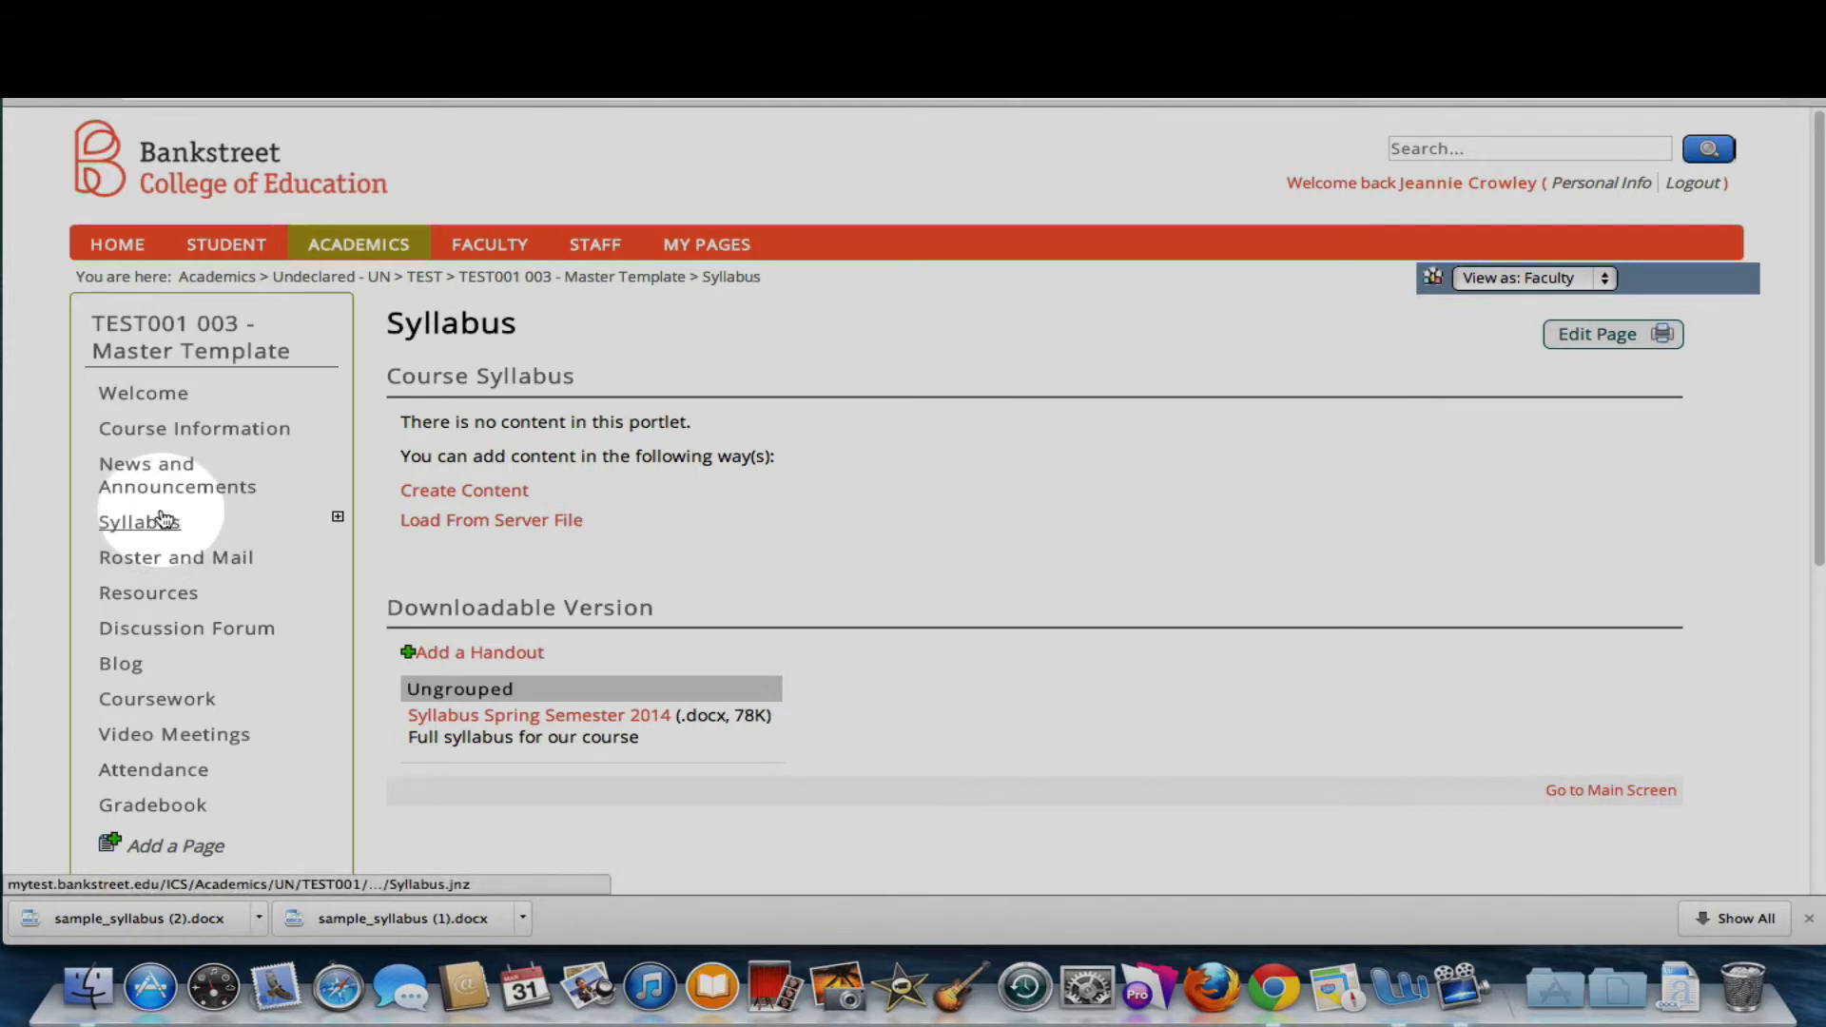
pyautogui.moveTo(143, 532)
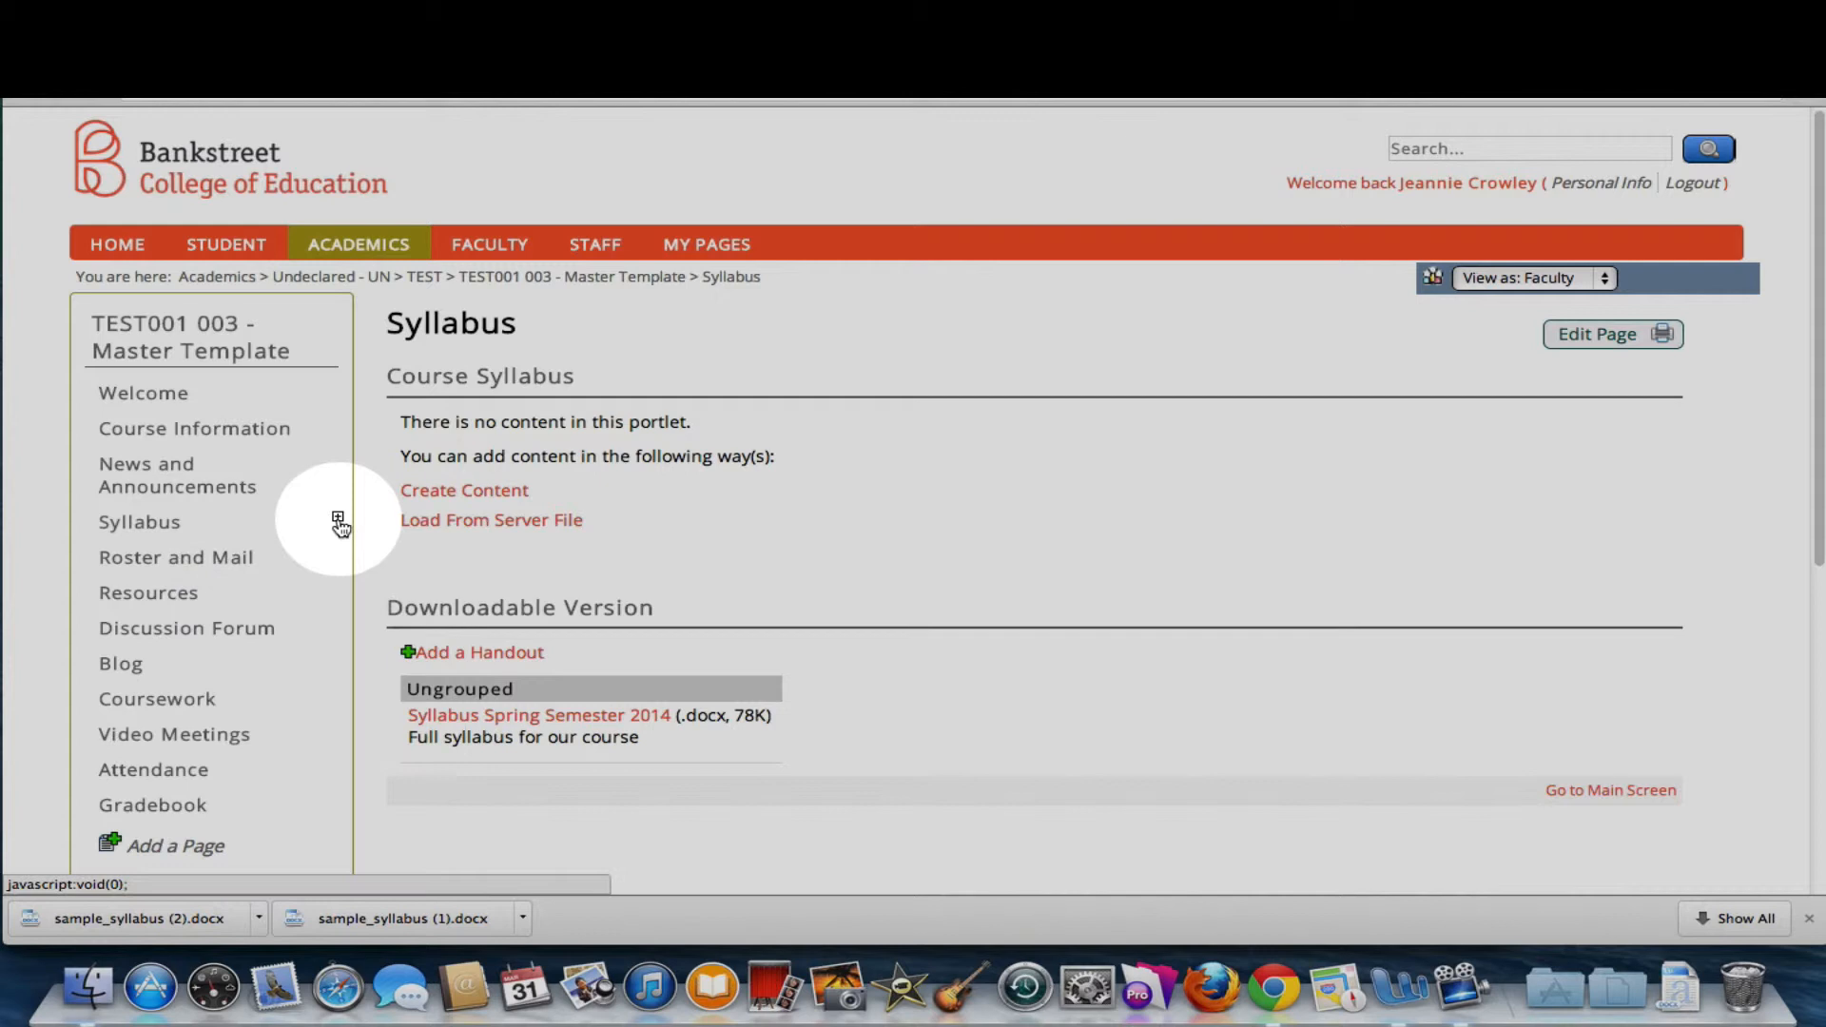
pyautogui.moveTo(335, 519)
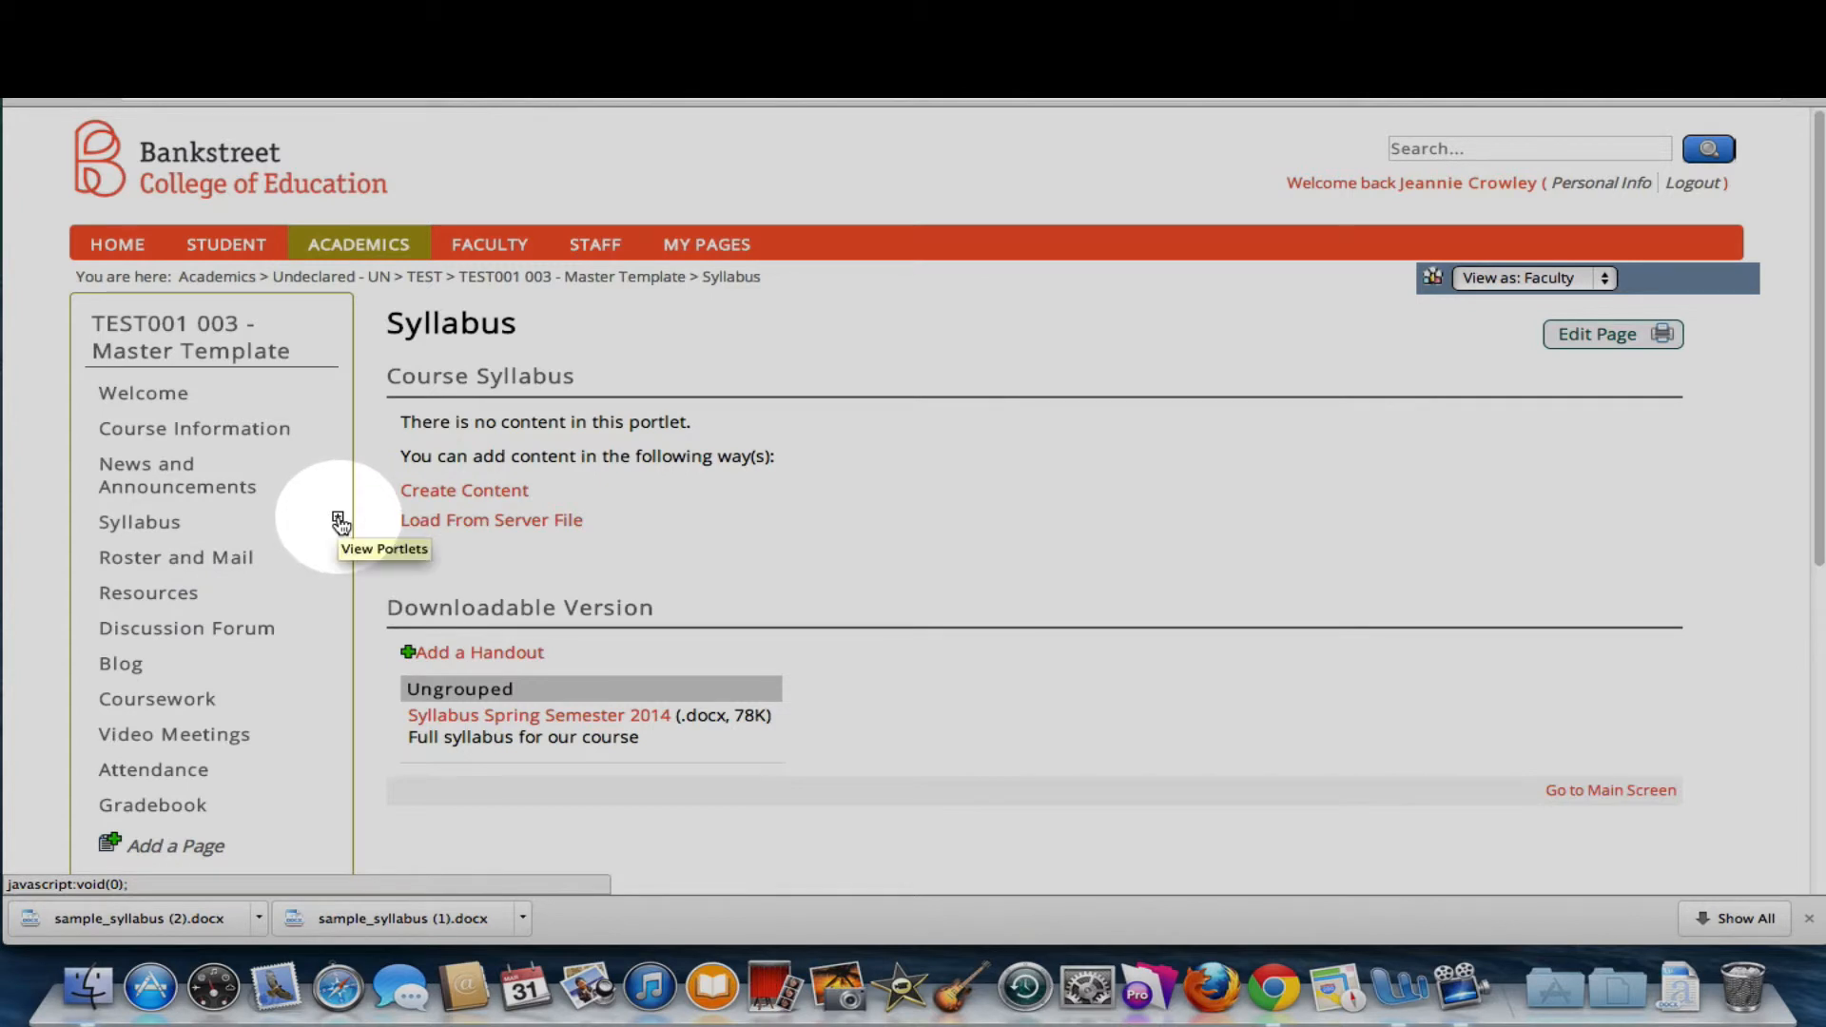
# Open the Downloadable Version portlet listing the Syllabus Spring Semester 2014 handout.
pyautogui.click(139, 521)
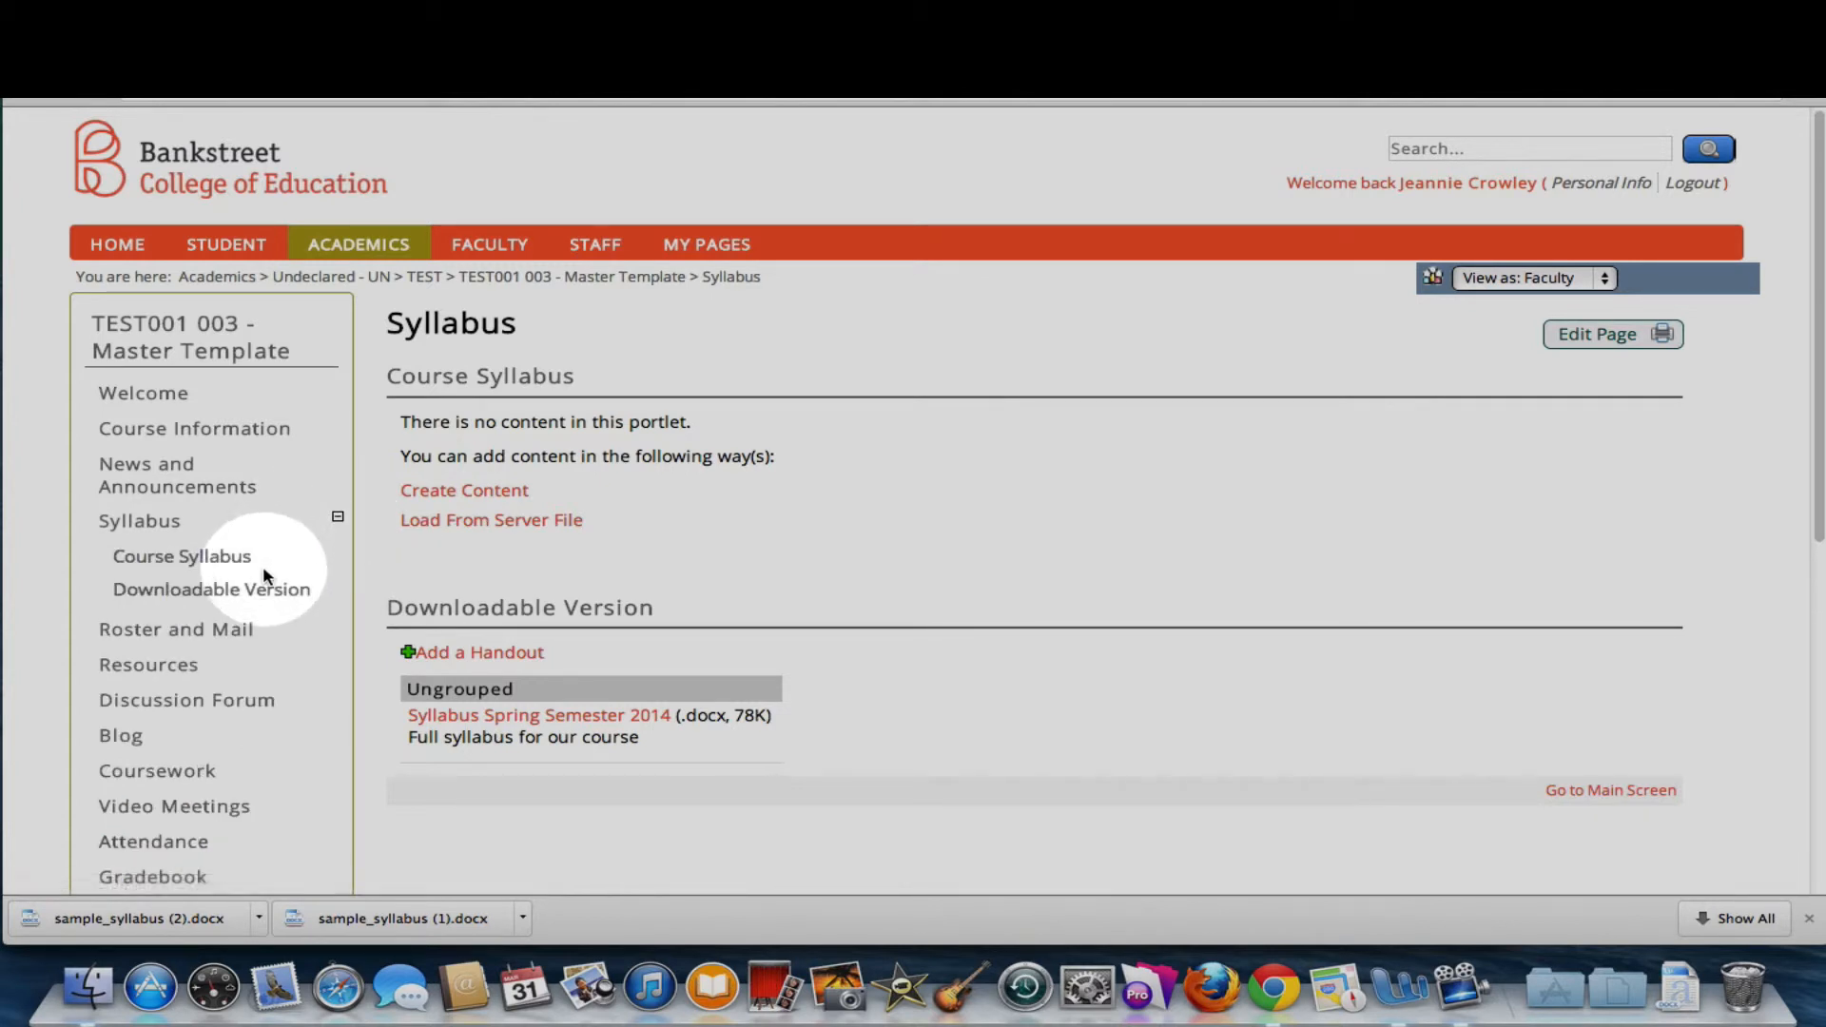
pyautogui.moveTo(262, 599)
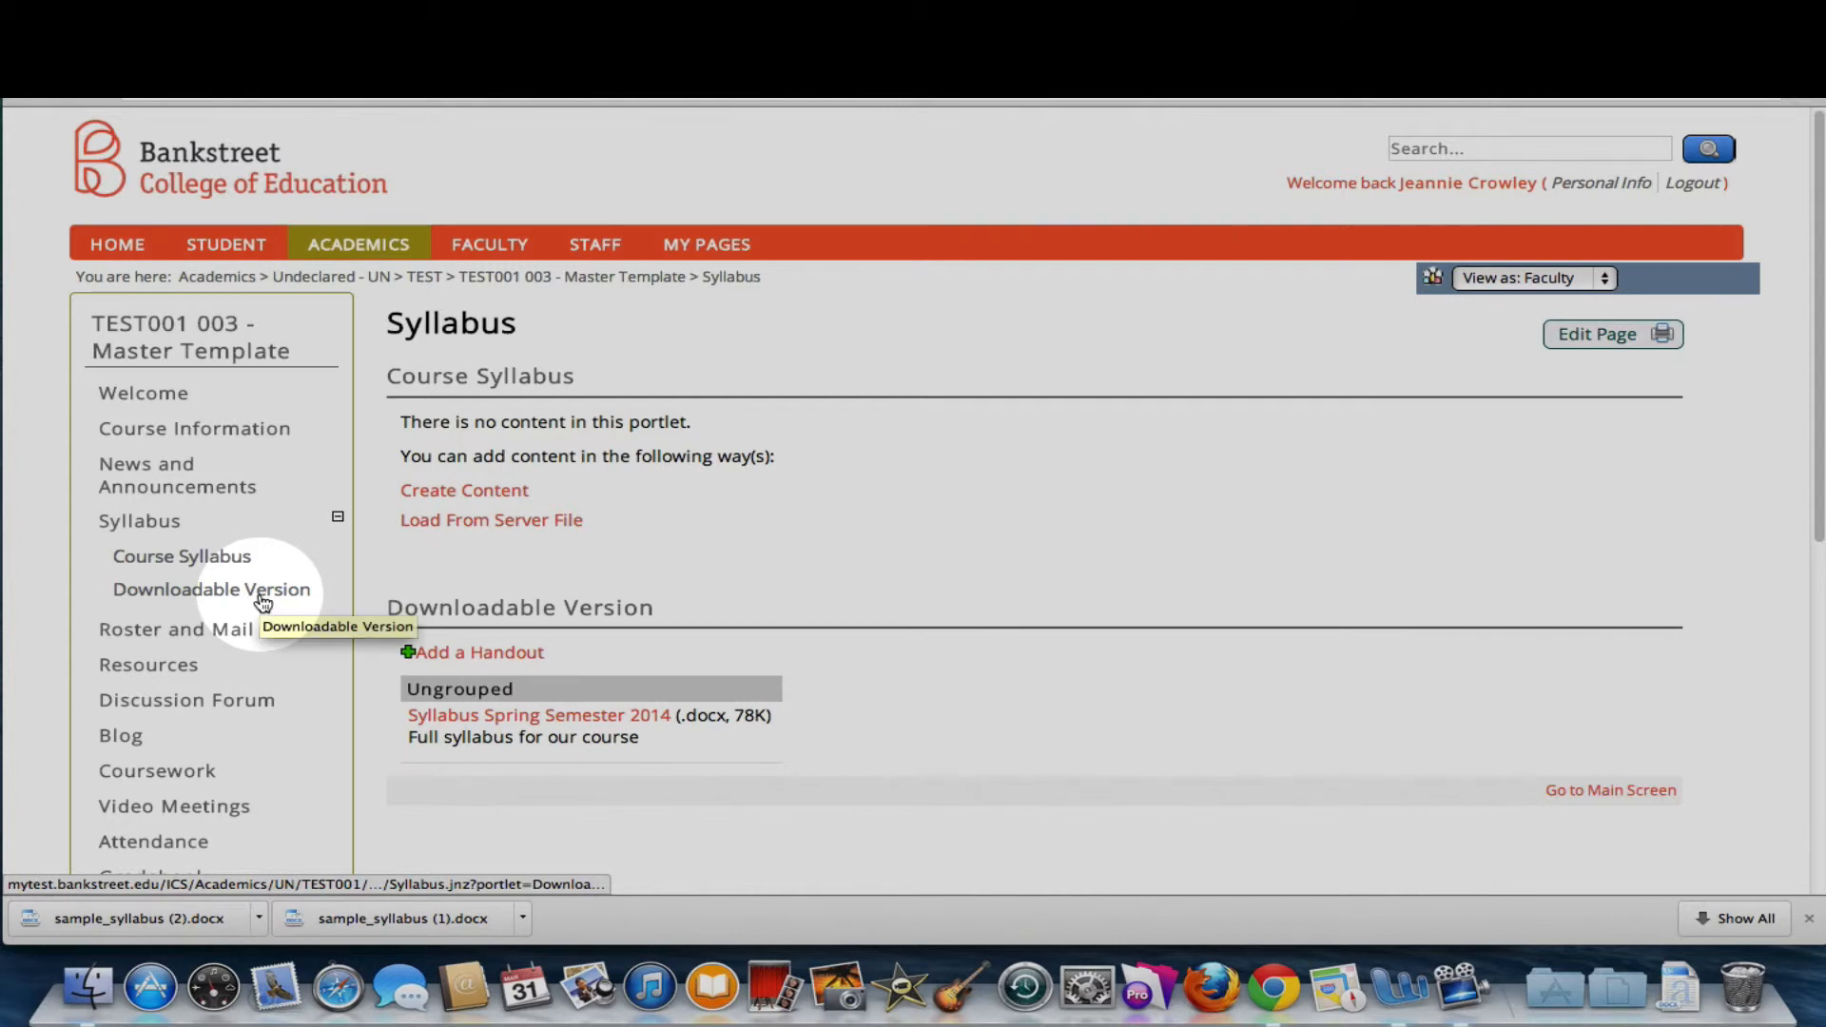
pyautogui.click(211, 590)
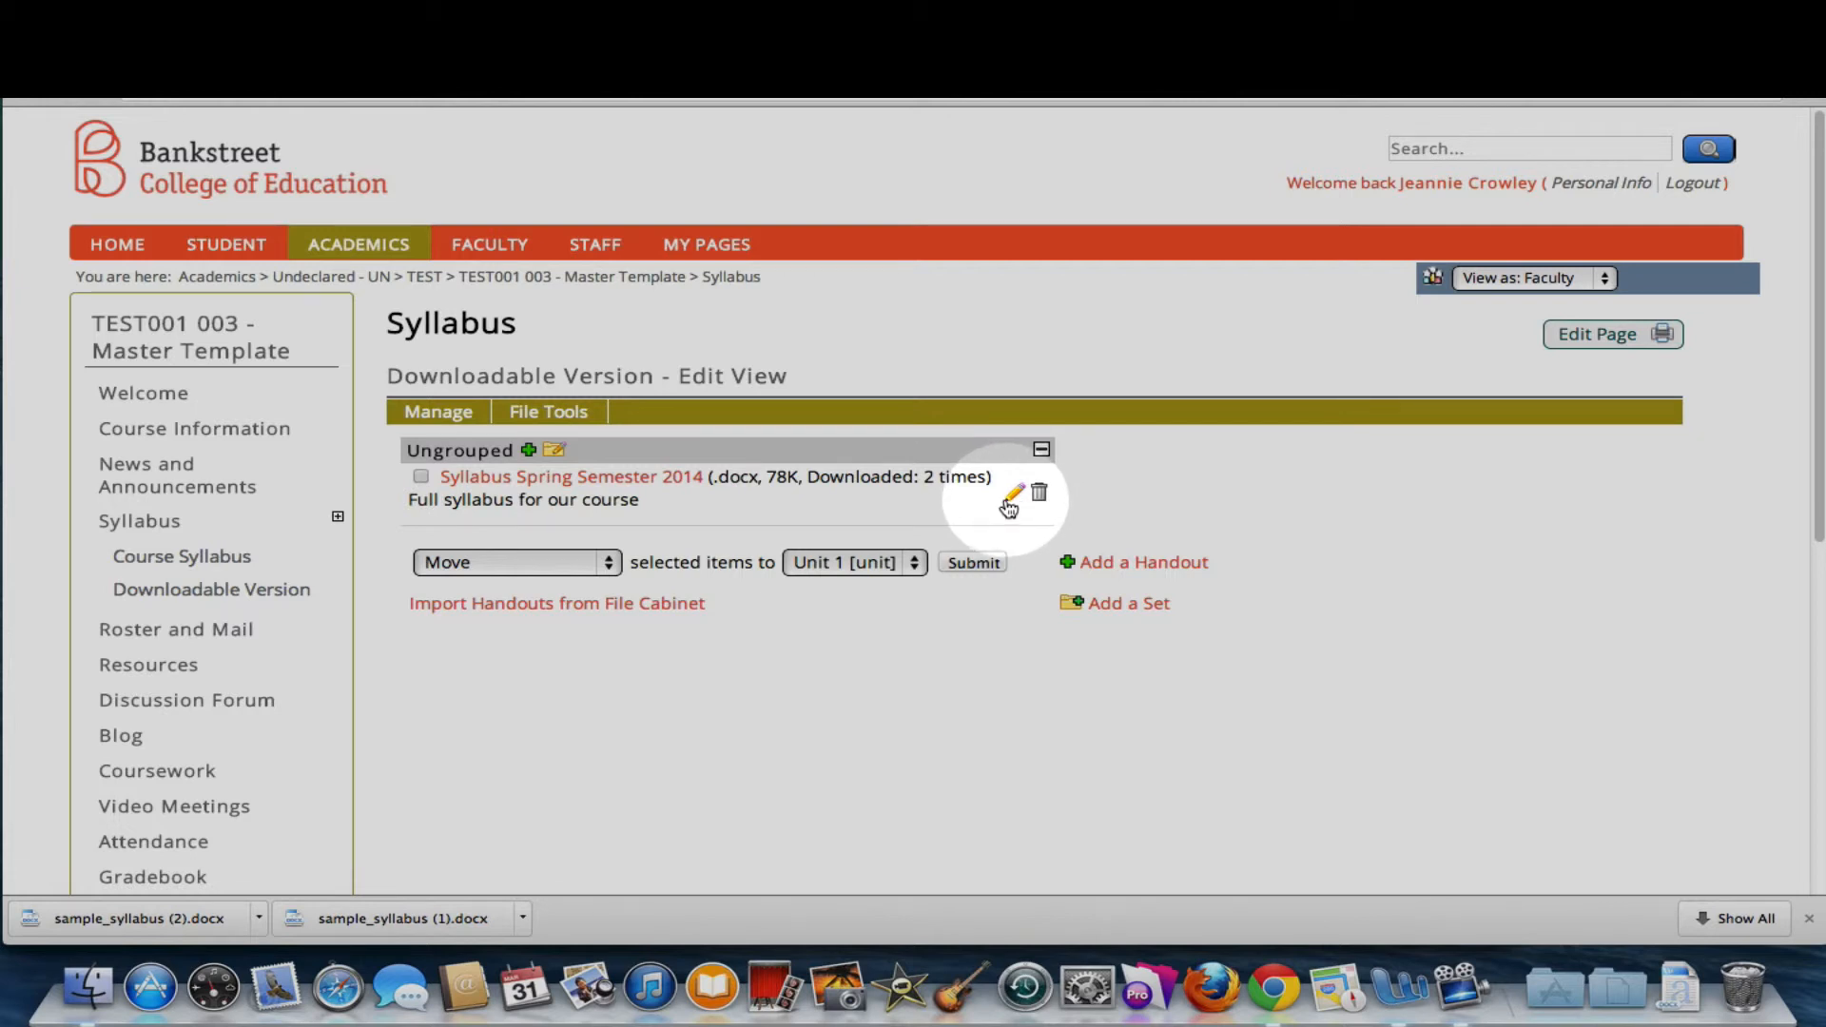
pyautogui.moveTo(1043, 499)
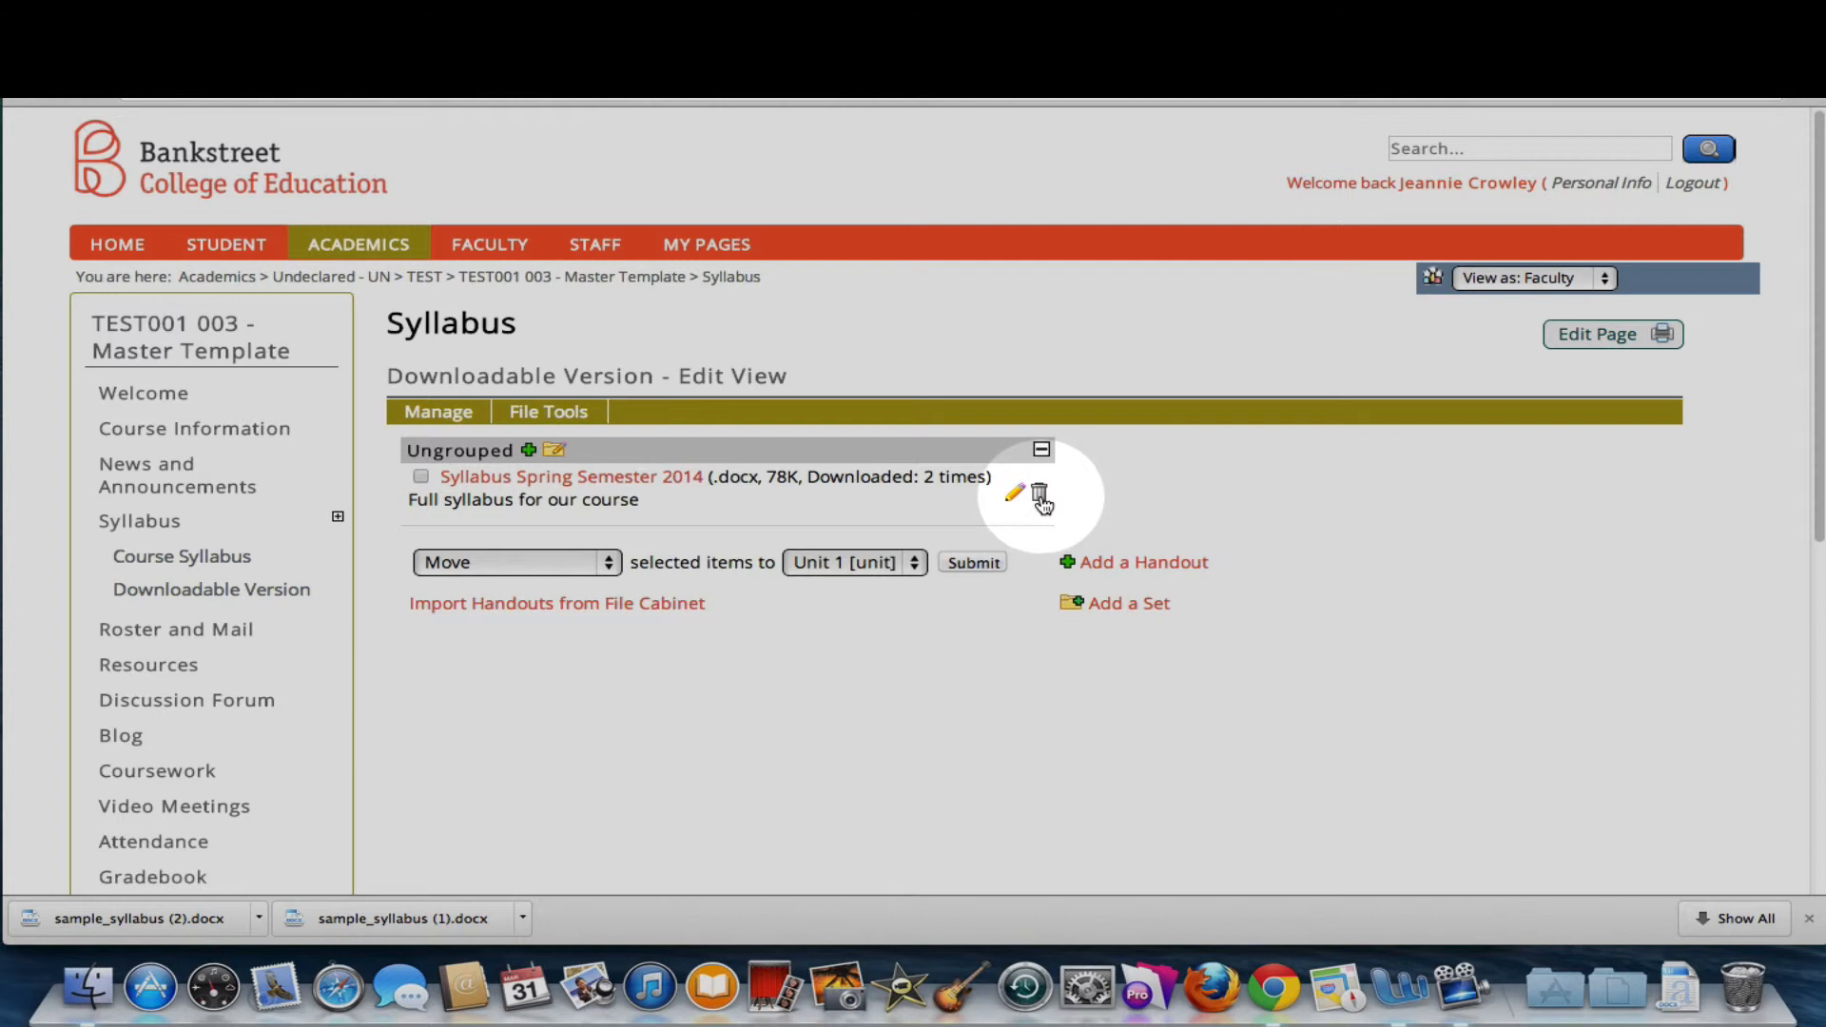
# Delete the Syllabus Spring Semester 2014 handout, leaving the portlet with no handouts.
pyautogui.click(1038, 491)
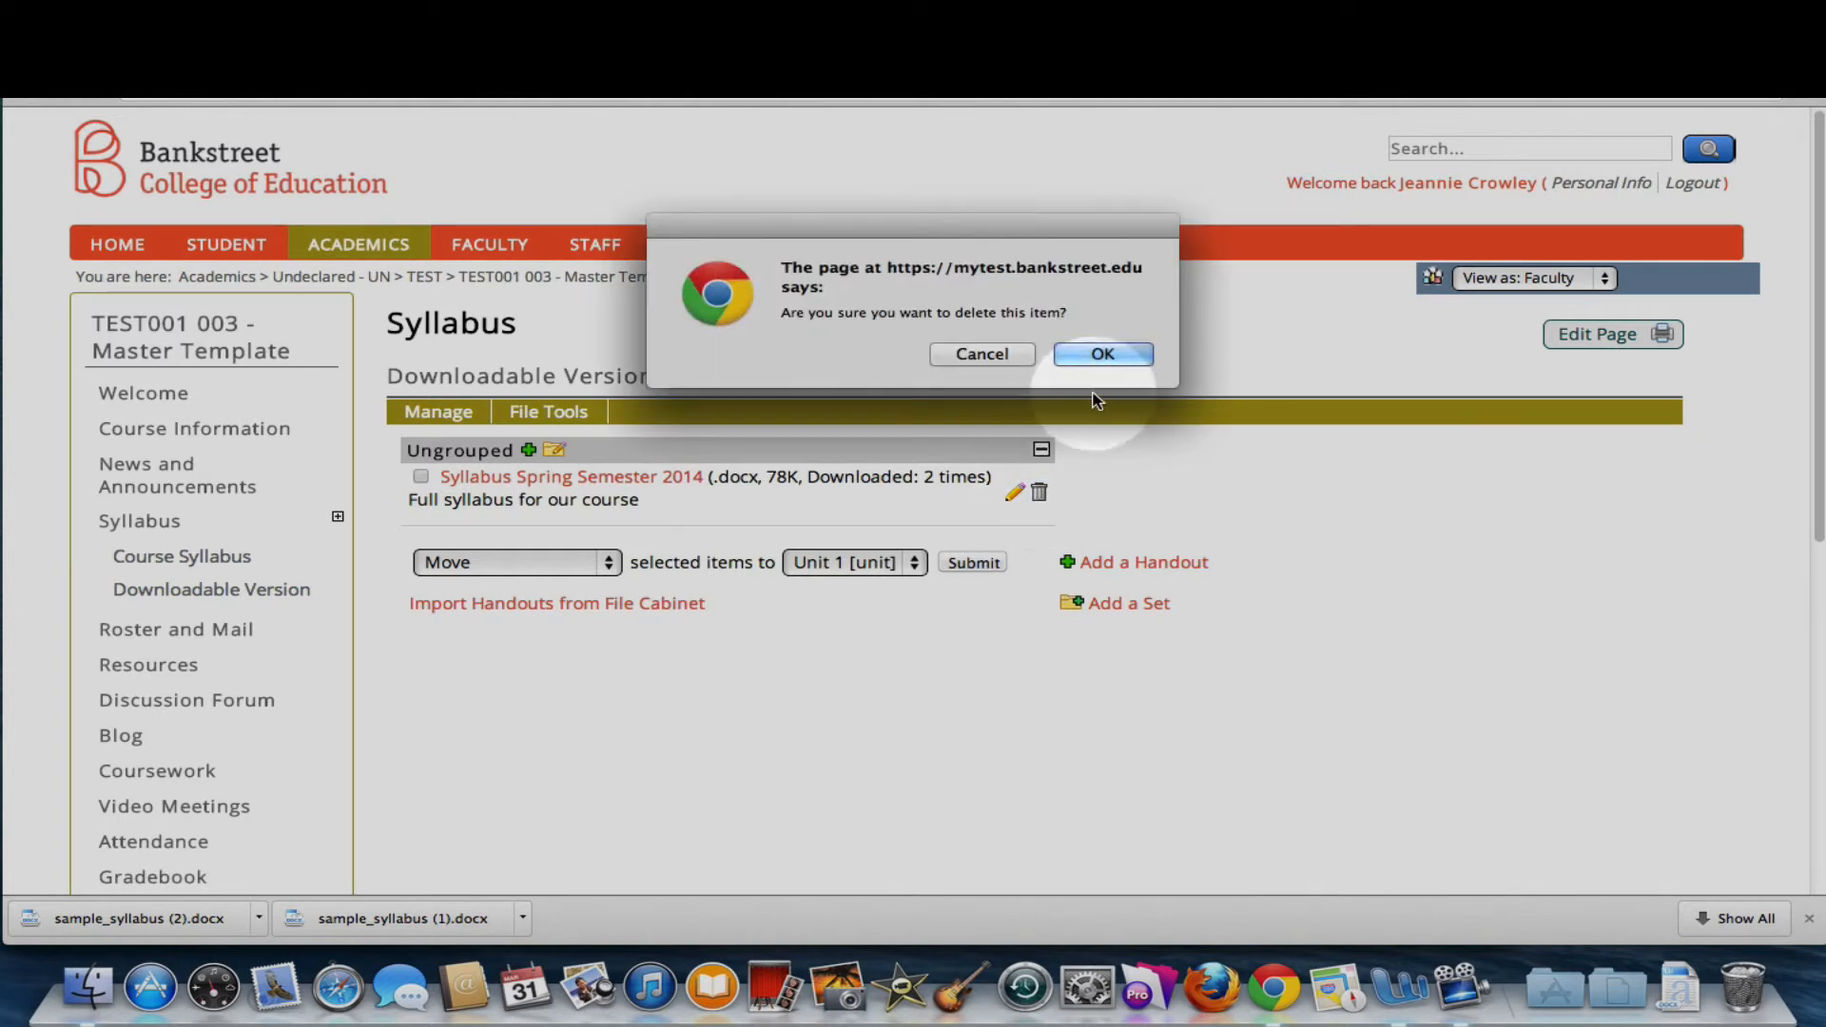
pyautogui.click(1103, 354)
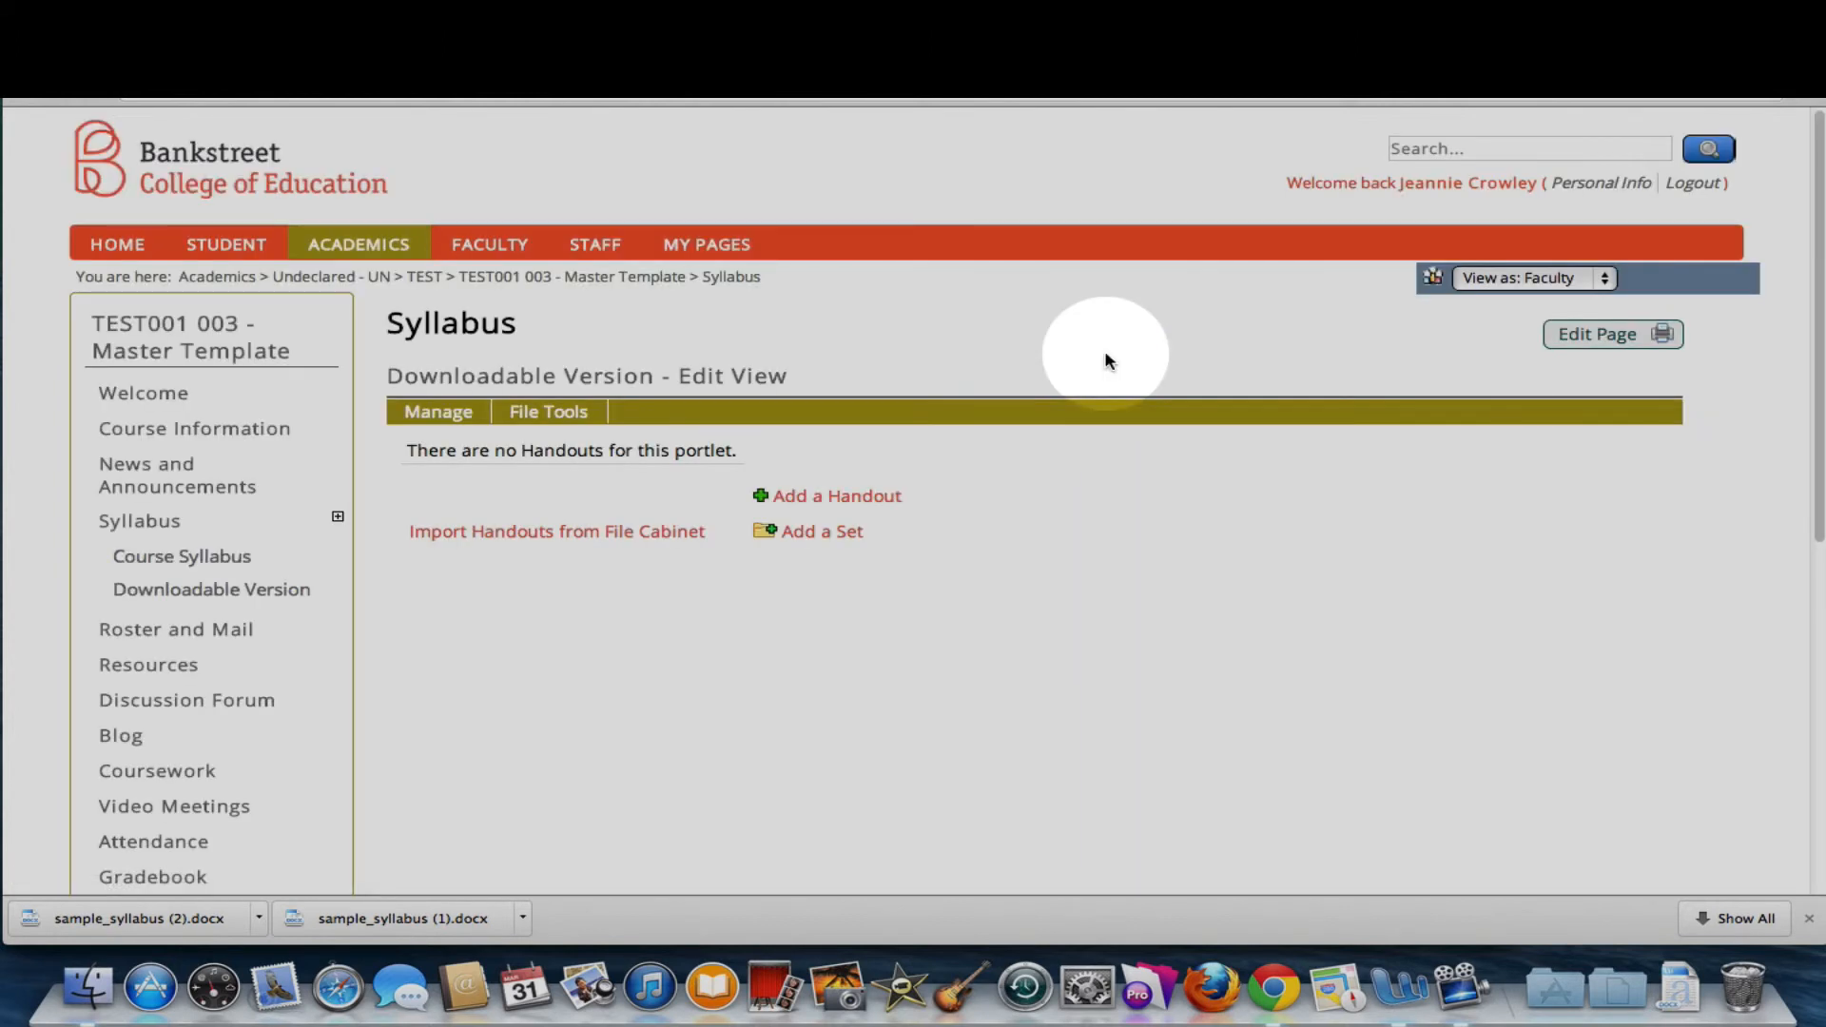